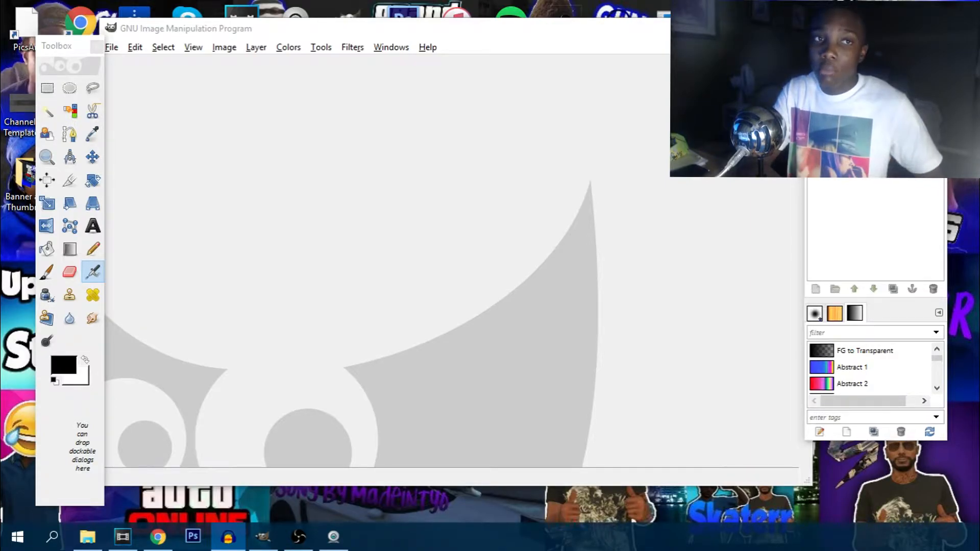
Start a new image sized 1920×1080 pixels
{"action": "left_click", "coordinate": [111, 47]}
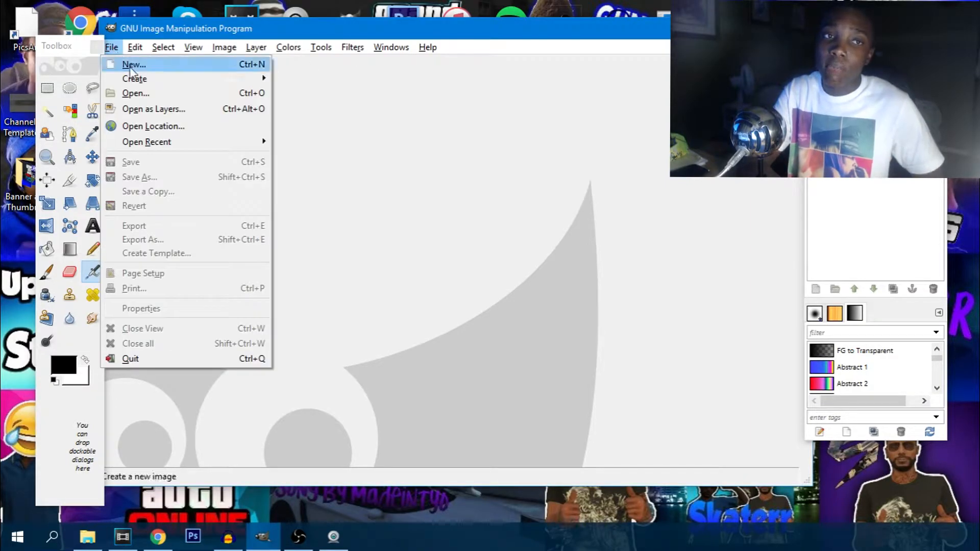
{"action": "left_click", "coordinate": [133, 64]}
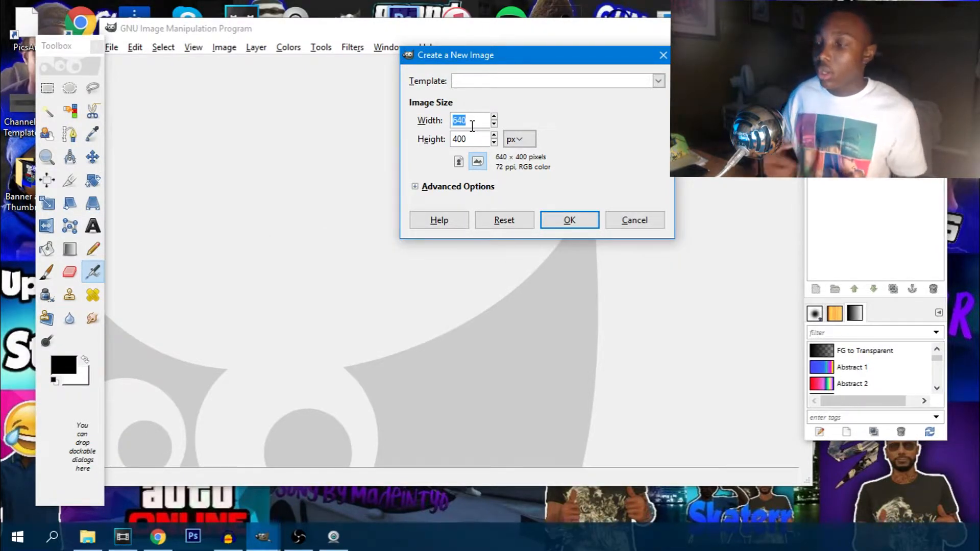
{"action": "type", "text": "1920"}
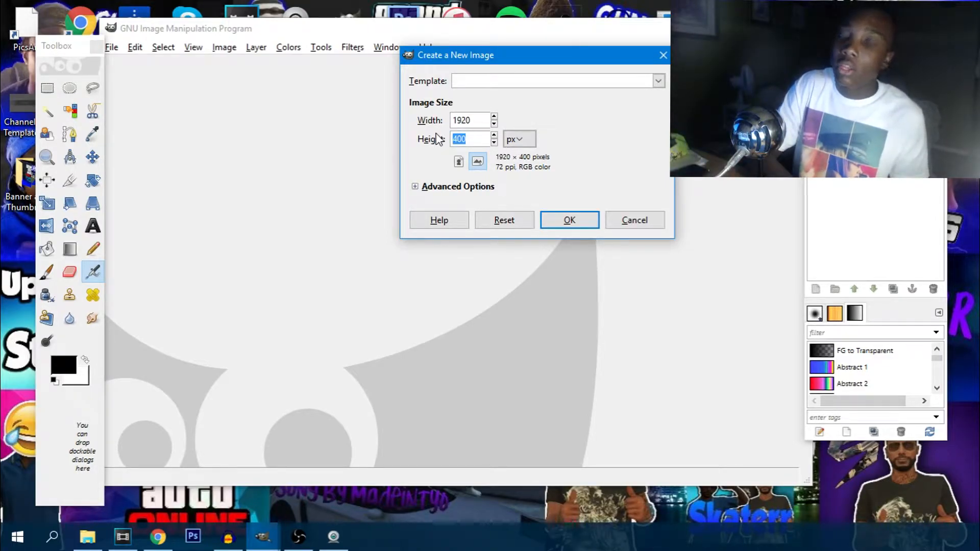
{"action": "type", "text": "1080"}
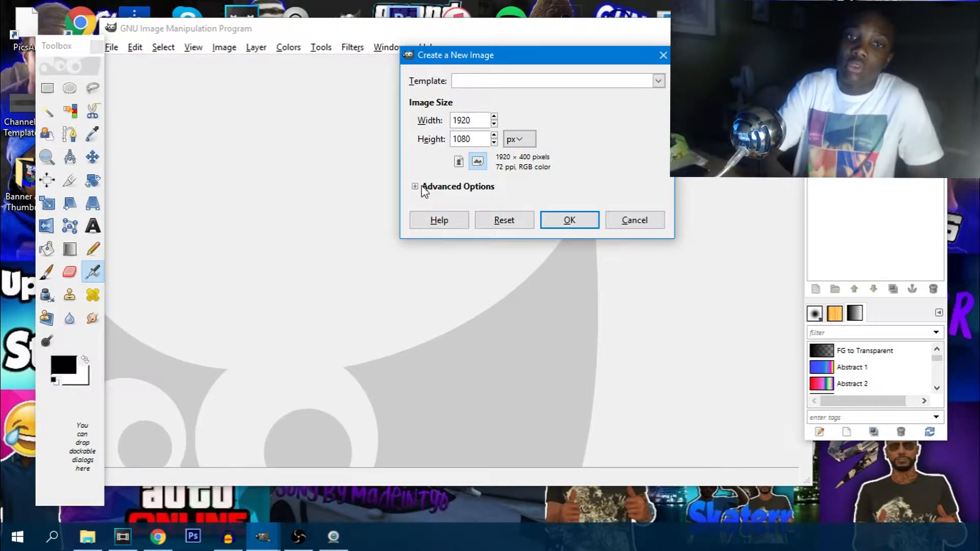
Fill the new image with Transparency under Advanced Options and create it
{"action": "left_click", "coordinate": [414, 186]}
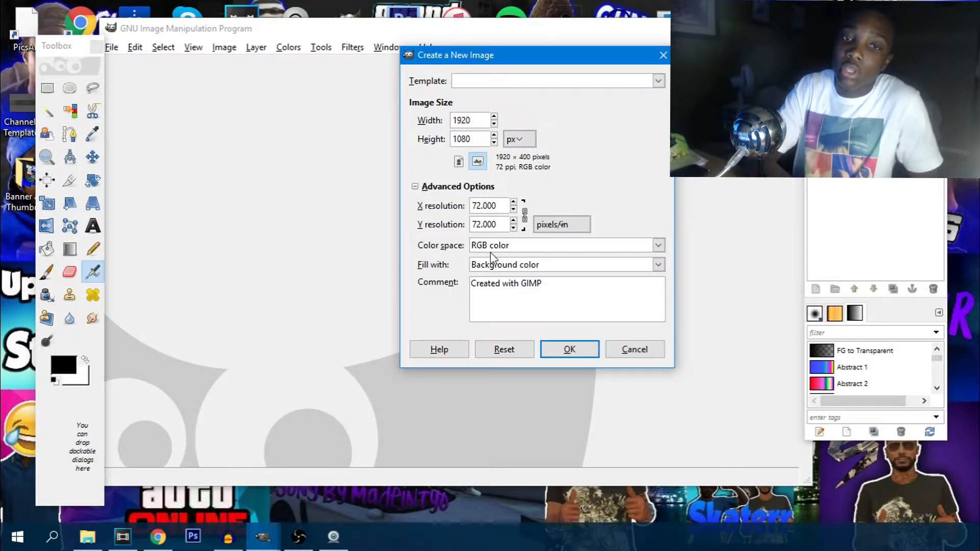
{"action": "left_click", "coordinate": [658, 265]}
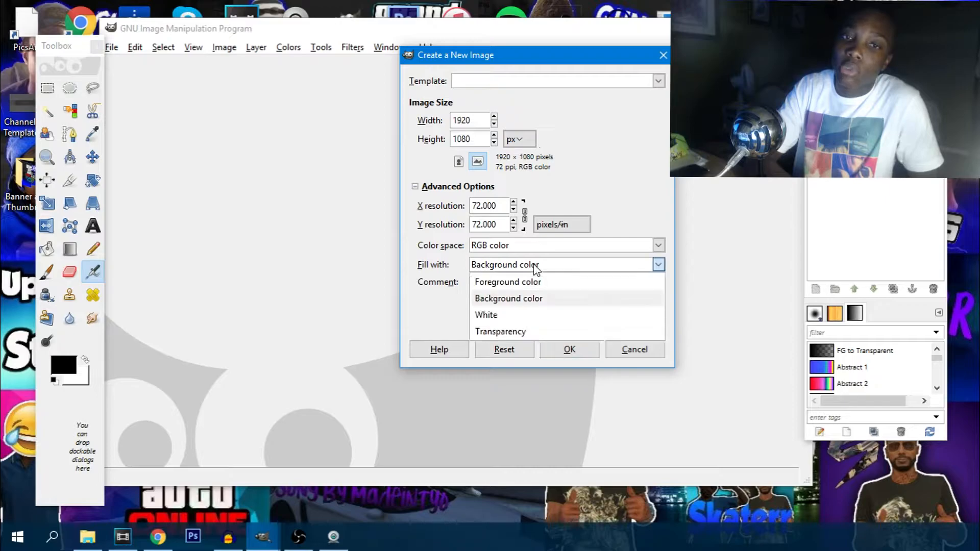
{"action": "left_click", "coordinate": [500, 331]}
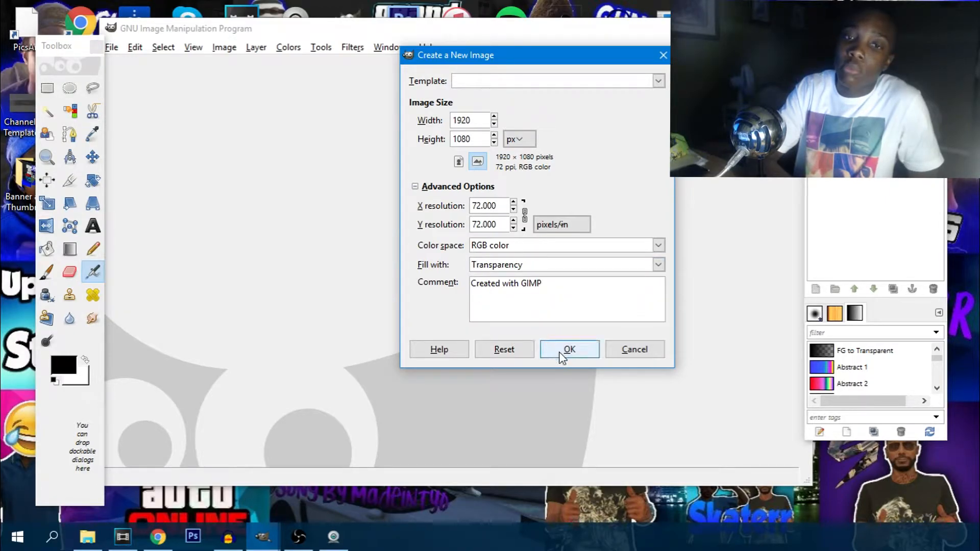
{"action": "left_click", "coordinate": [569, 349]}
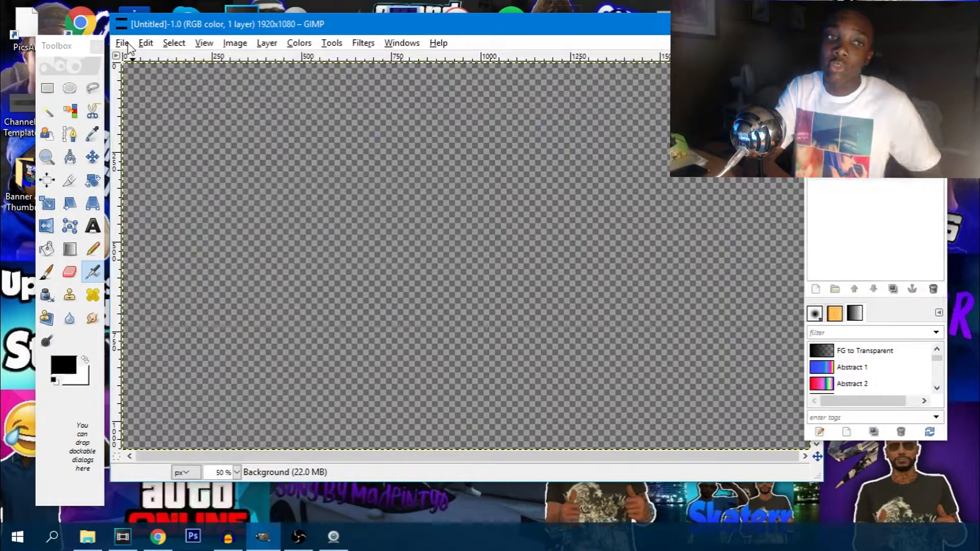
Import tut.jpeg from the Desktop tut folder as a new layer
{"action": "left_click", "coordinate": [123, 43]}
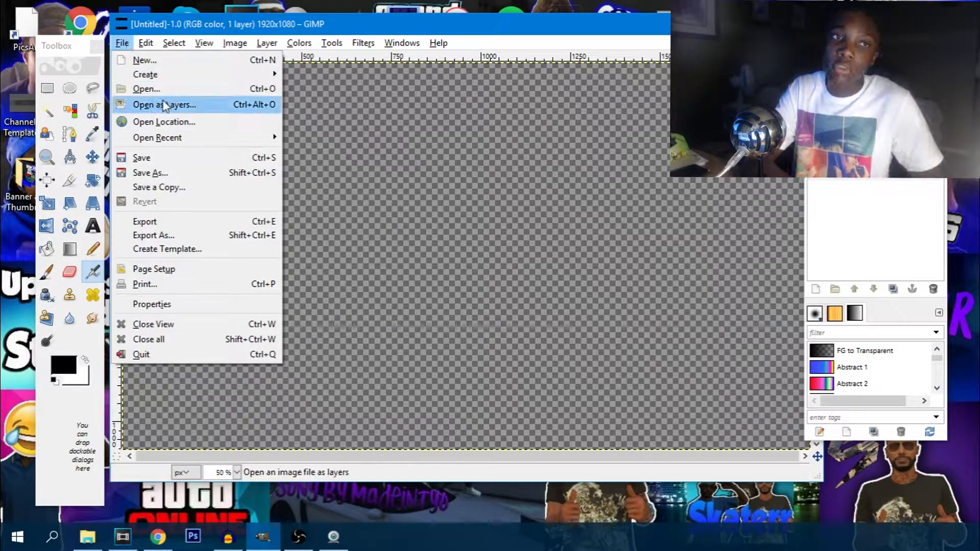
{"action": "left_click", "coordinate": [146, 89]}
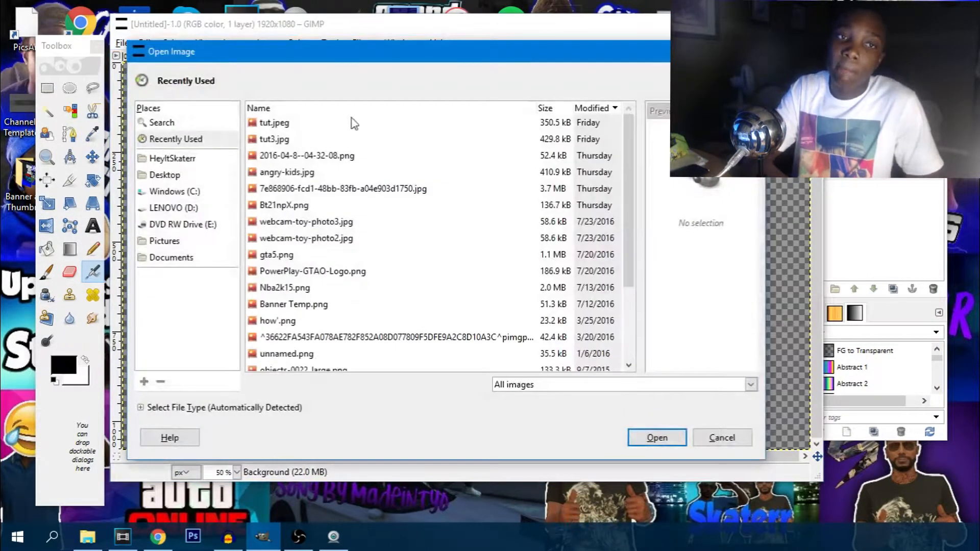
{"action": "left_click", "coordinate": [165, 175]}
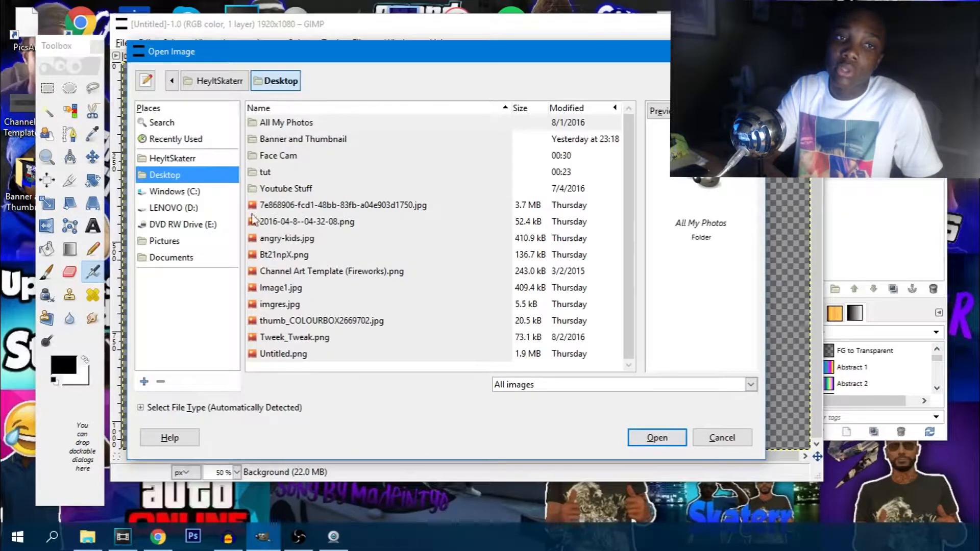
{"action": "double_click", "coordinate": [265, 172]}
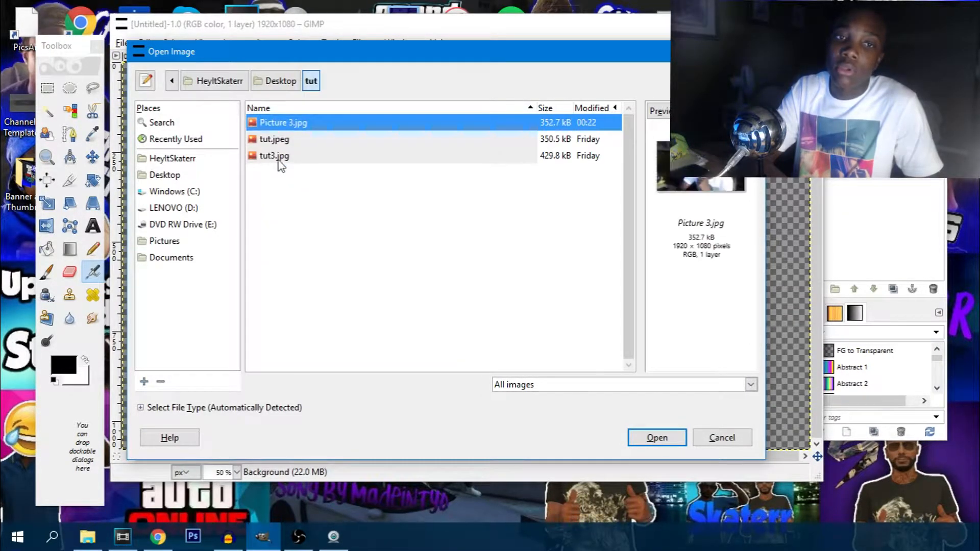
{"action": "left_click", "coordinate": [274, 138]}
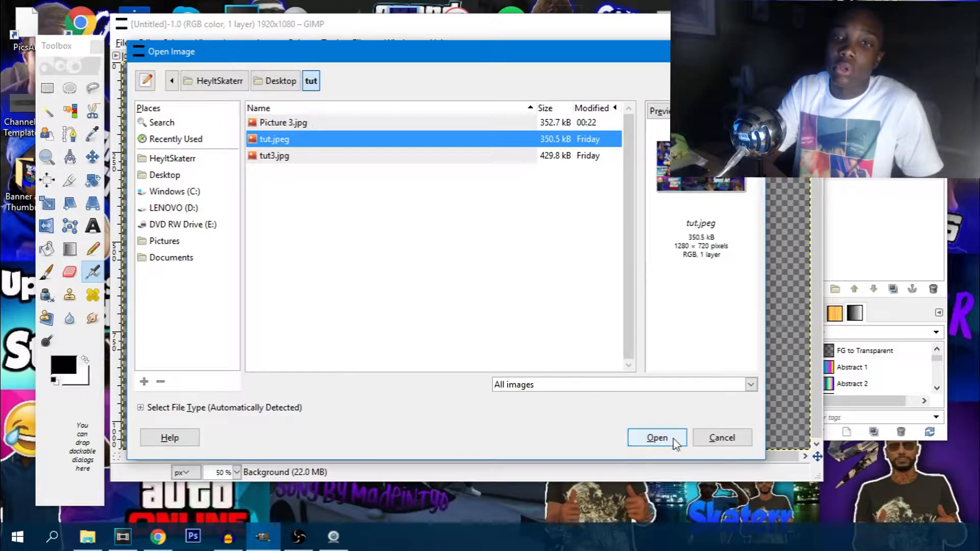
{"action": "left_click", "coordinate": [657, 437]}
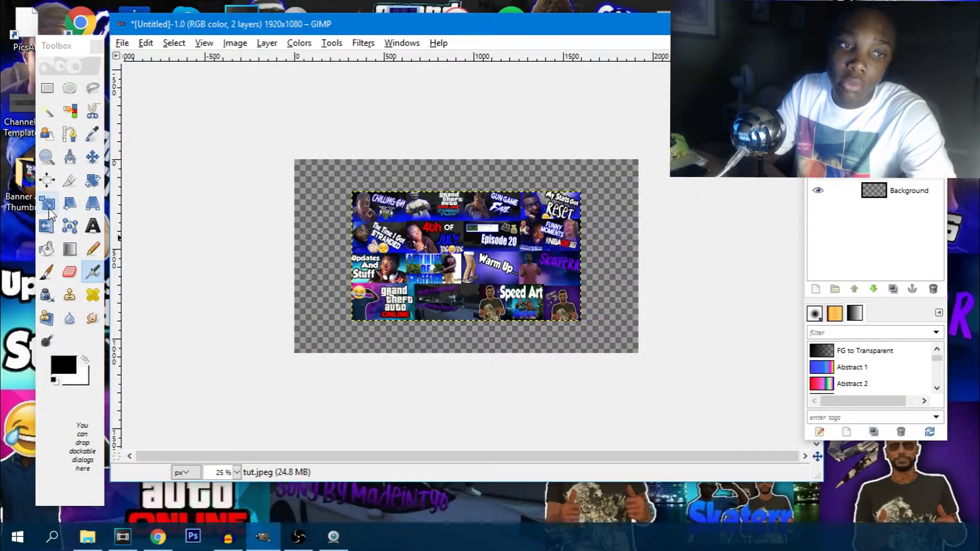
Scale the collage layer up to cover the canvas
{"action": "left_click", "coordinate": [47, 204]}
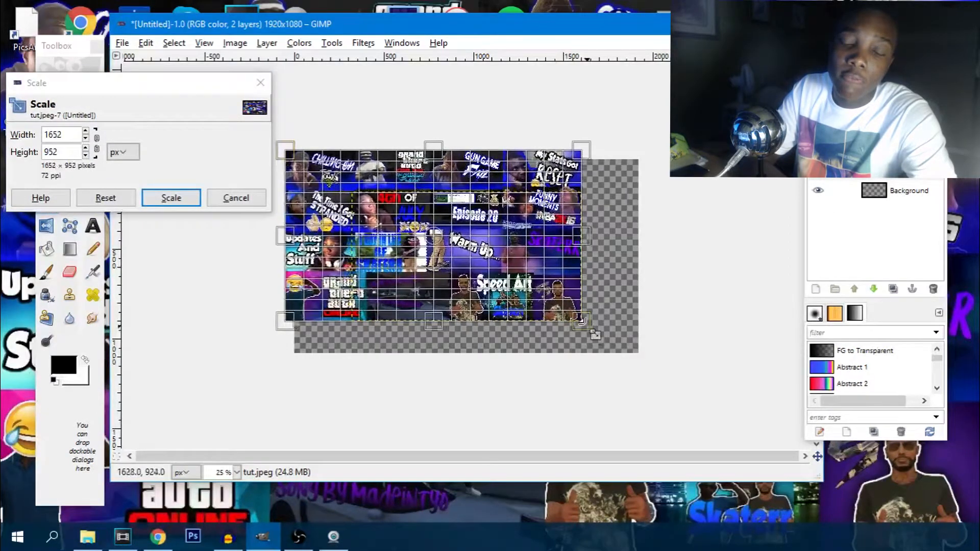
{"action": "left_click", "coordinate": [171, 197]}
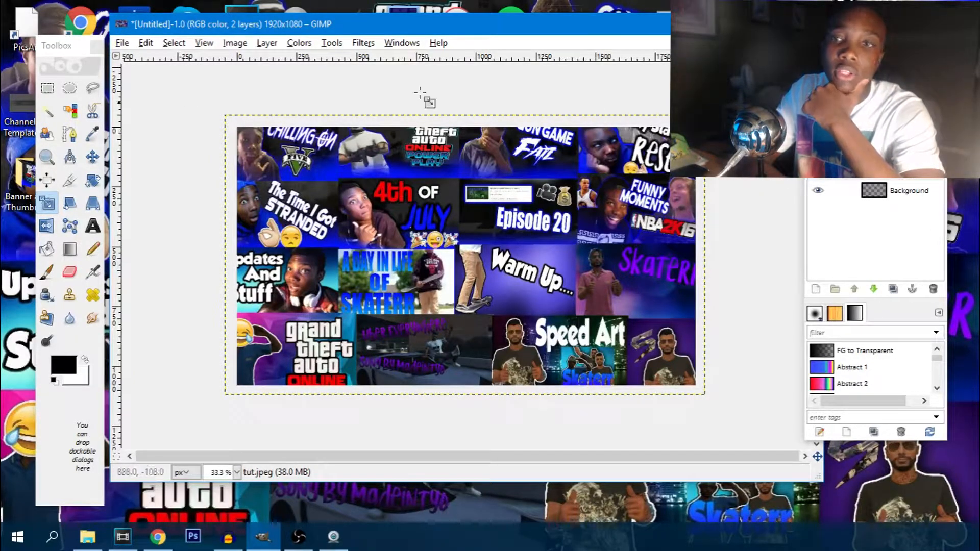
Desaturate the collage fully to grayscale with Hue-Saturation
{"action": "left_click", "coordinate": [300, 43]}
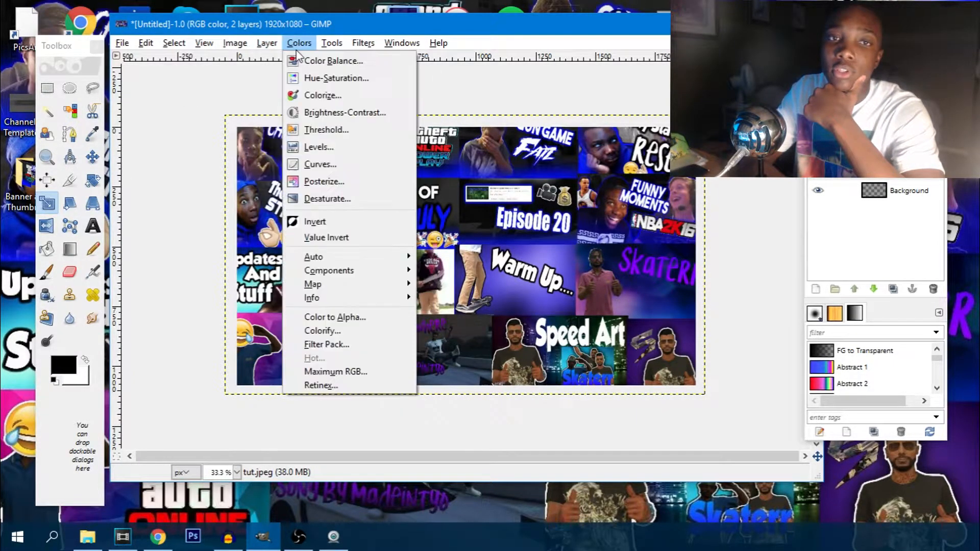
{"action": "left_click", "coordinate": [336, 77]}
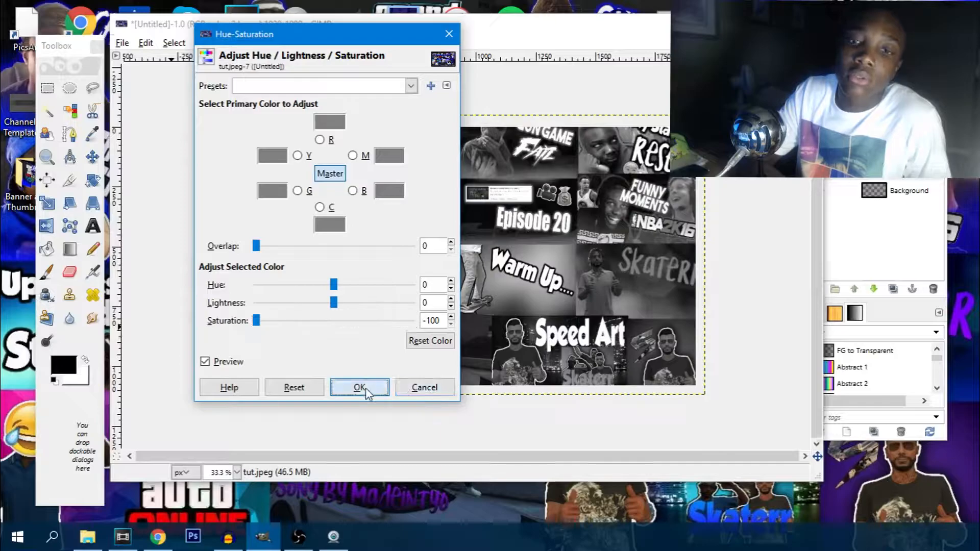
{"action": "left_click", "coordinate": [360, 386]}
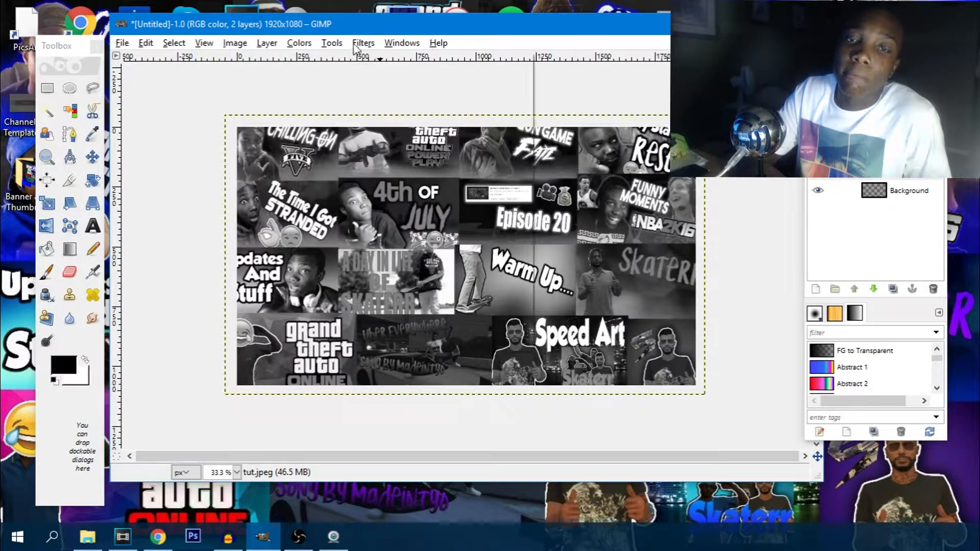
Soften the collage with a Gaussian blur of radius 4
{"action": "left_click", "coordinate": [363, 42]}
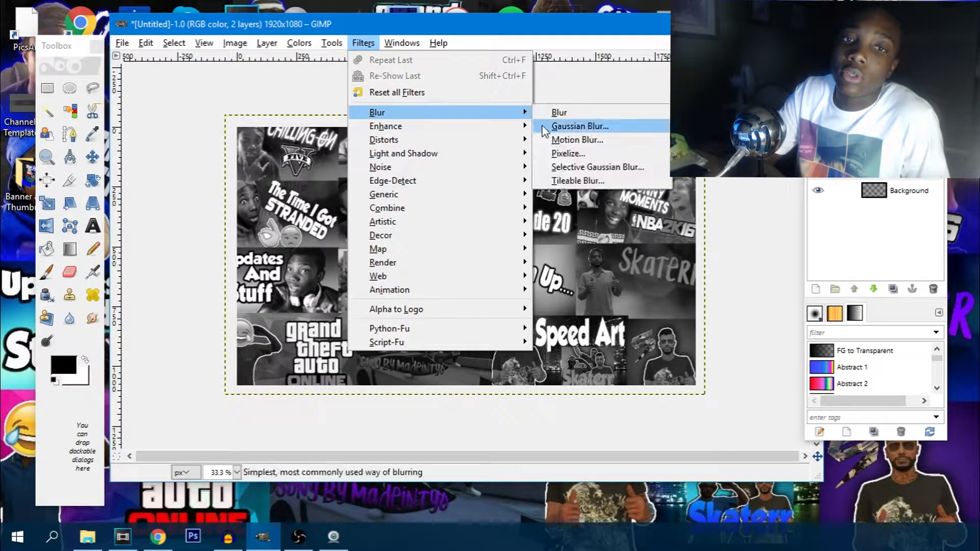
{"action": "left_click", "coordinate": [579, 126]}
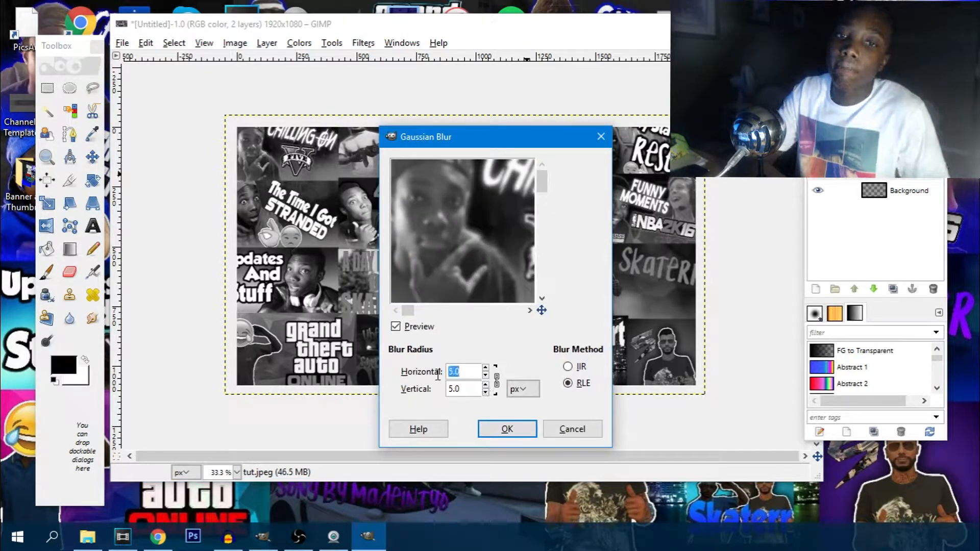
{"action": "type", "text": "4.7"}
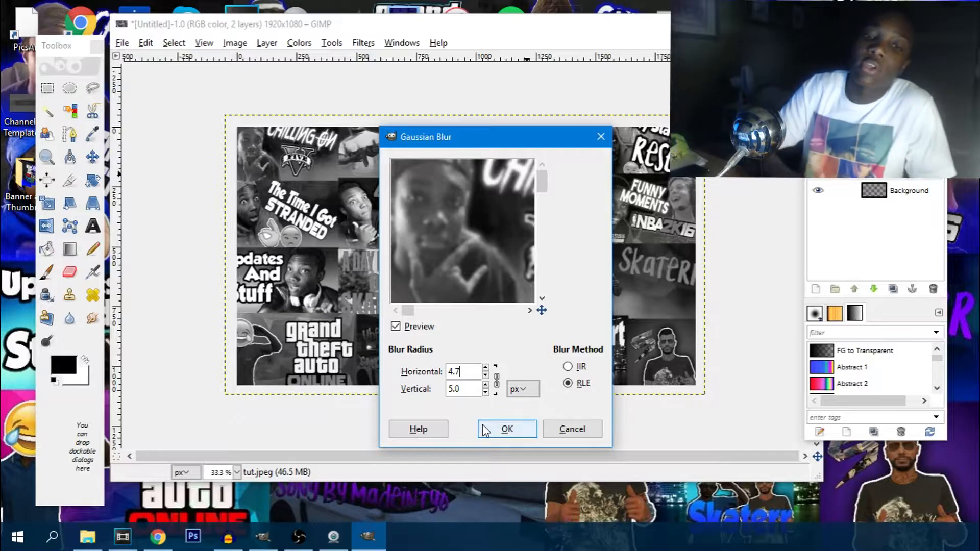
{"action": "left_click", "coordinate": [508, 429]}
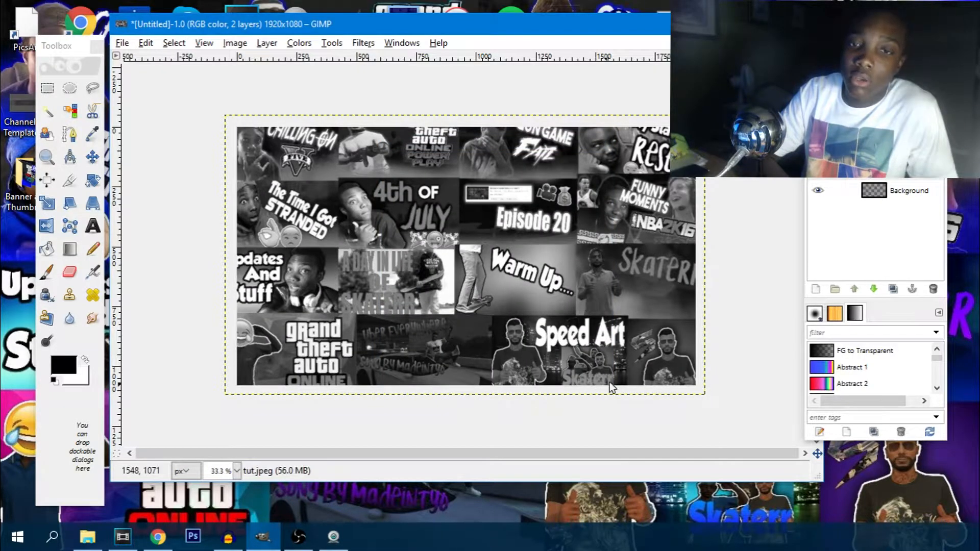
{"action": "mouse_move", "coordinate": [895, 267]}
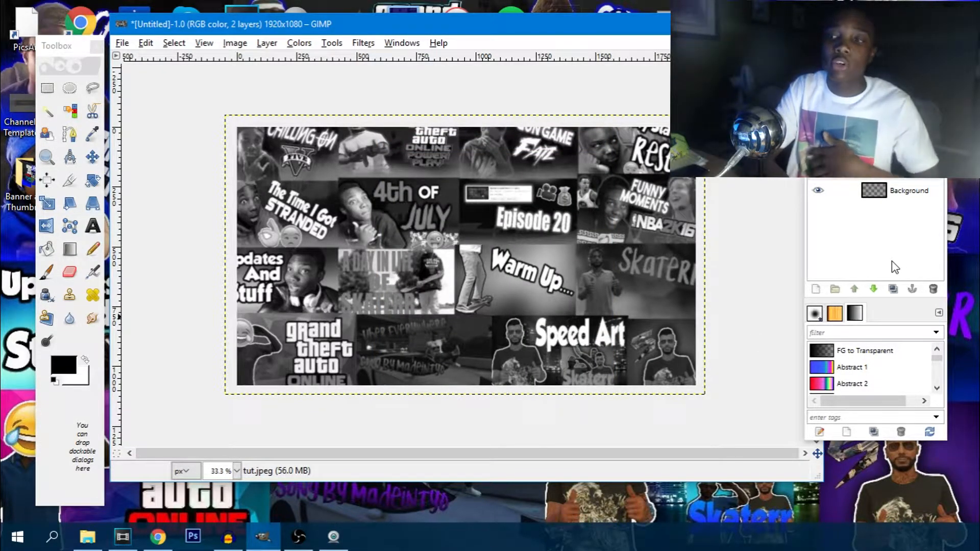
Darken the collage layer and flatten the image into one layer
{"action": "left_click", "coordinate": [909, 191]}
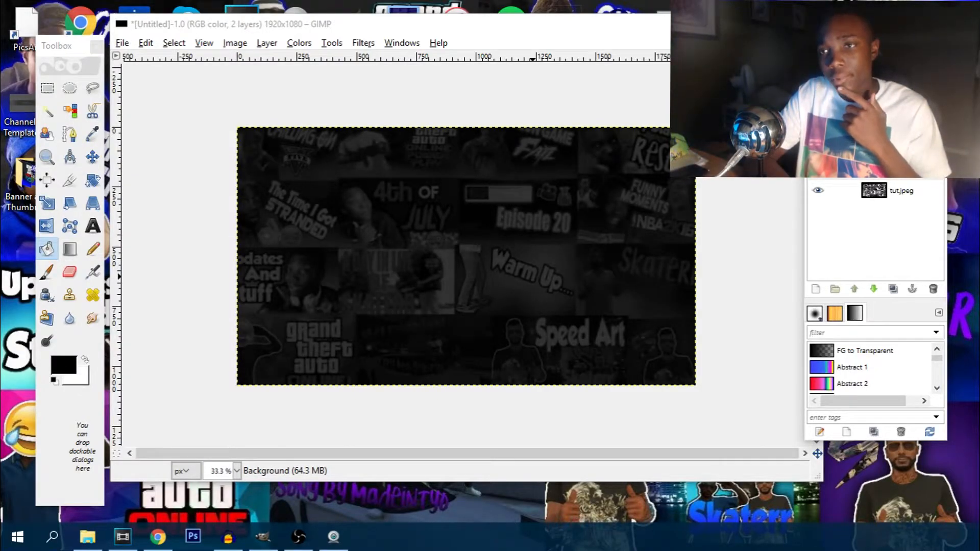
{"action": "right_click", "coordinate": [900, 190]}
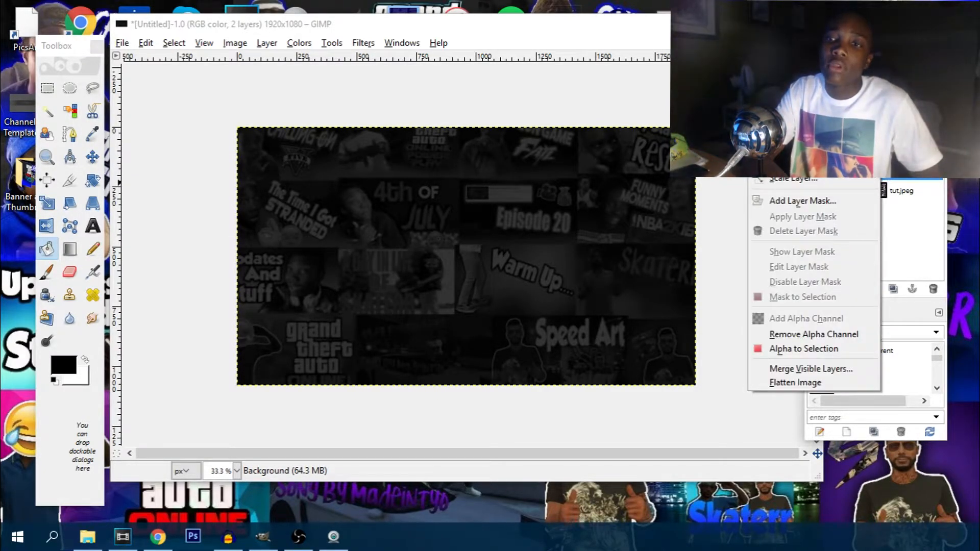
{"action": "left_click", "coordinate": [795, 381]}
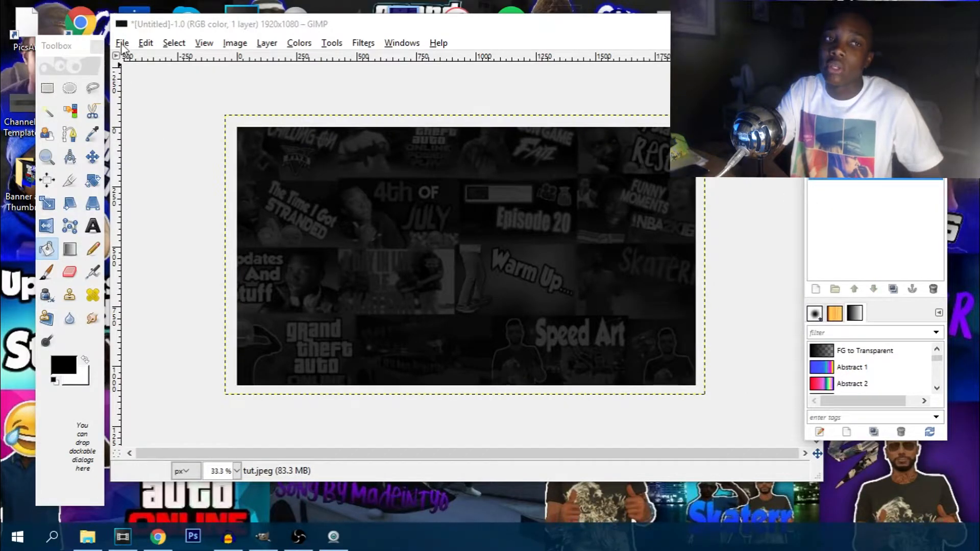
Import Picture 3.jpg from the tut folder as a layer over the collage
{"action": "left_click", "coordinate": [122, 43]}
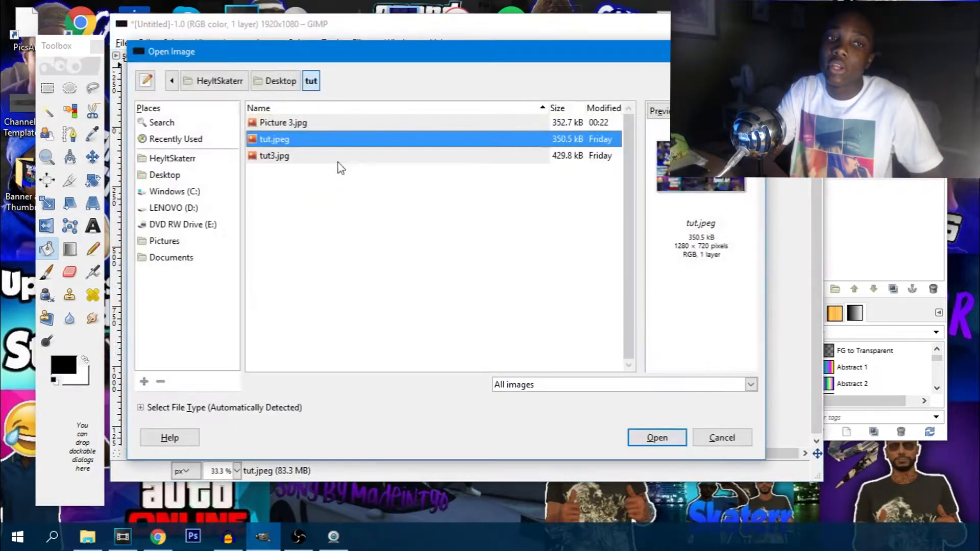
{"action": "left_click", "coordinate": [282, 123]}
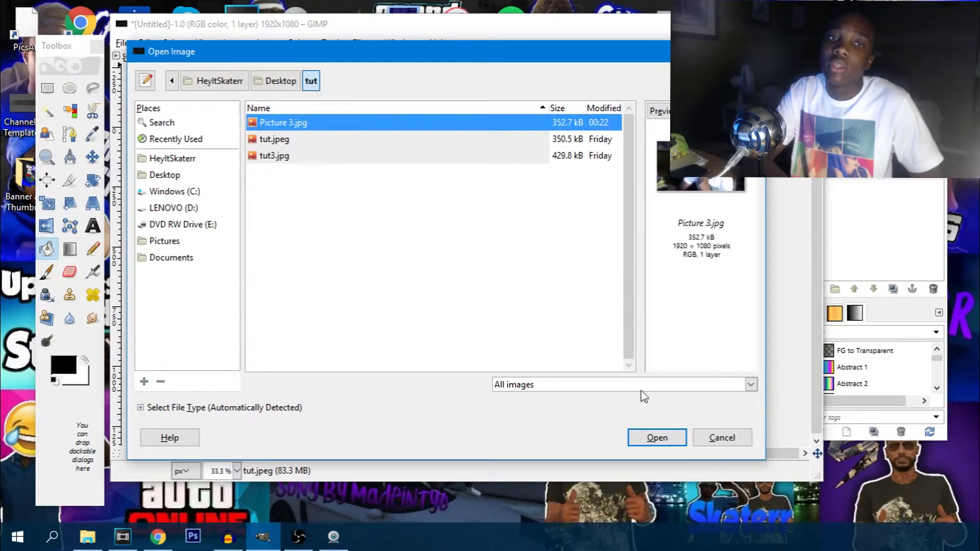
{"action": "left_click", "coordinate": [656, 437]}
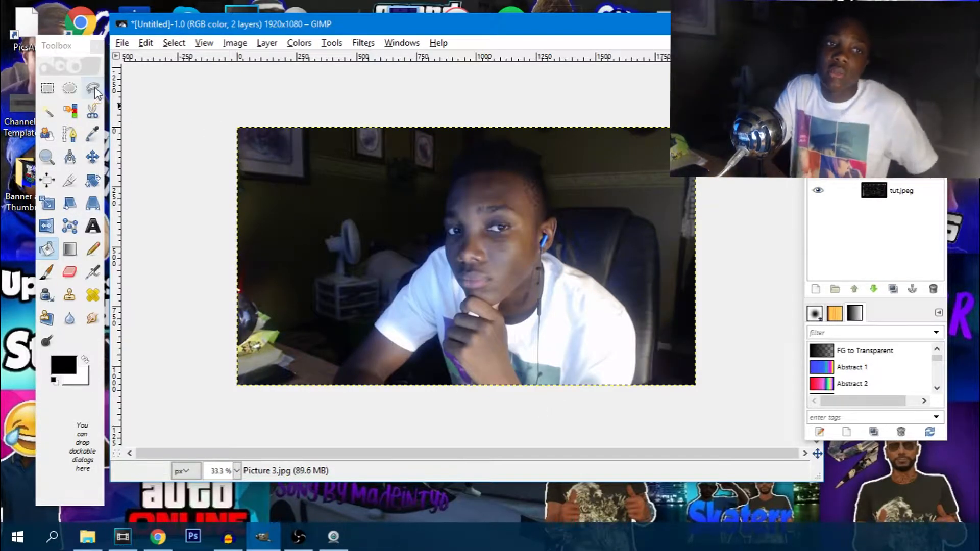
{"action": "mouse_move", "coordinate": [93, 89]}
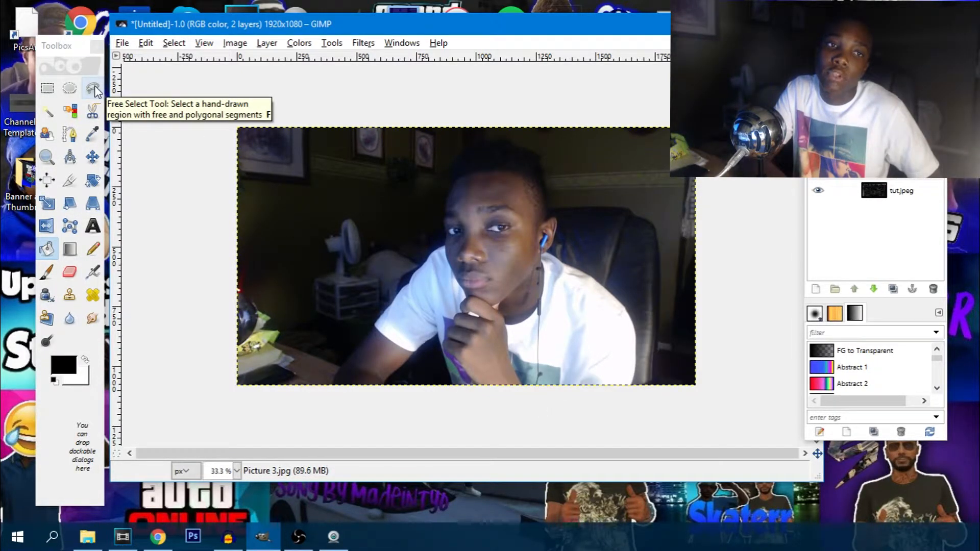
Outline the person's head and upper body with Free Select and copy it
{"action": "left_click", "coordinate": [91, 88]}
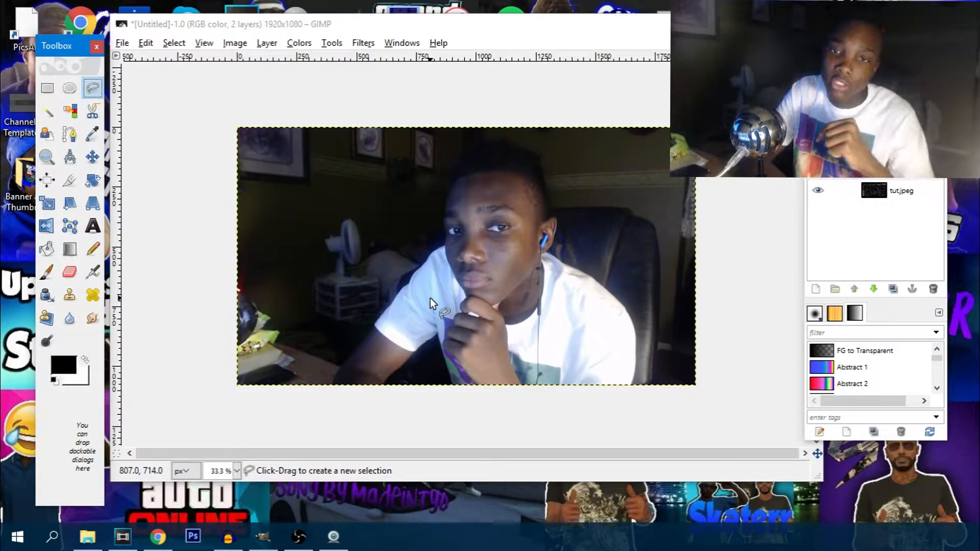
{"action": "mouse_move", "coordinate": [488, 147]}
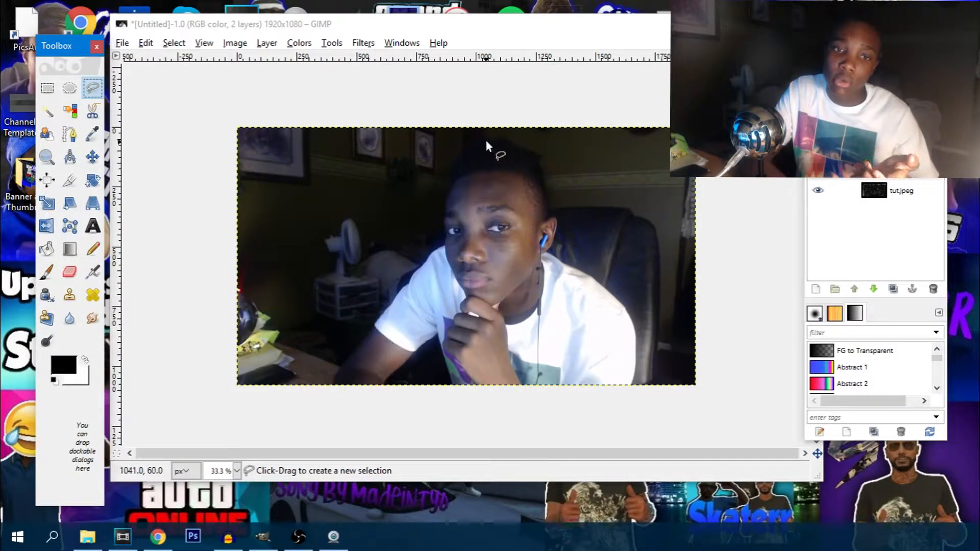
{"action": "mouse_move", "coordinate": [665, 312]}
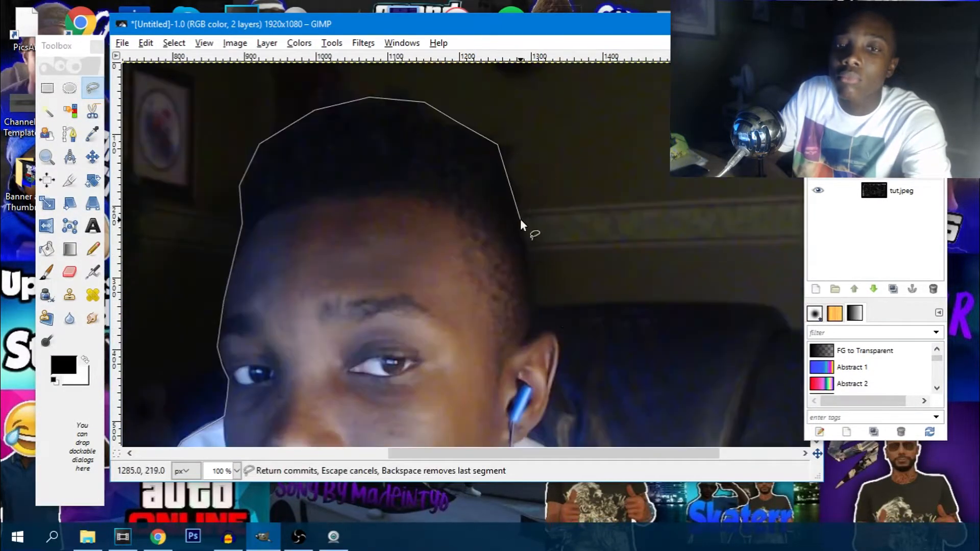
{"action": "left_click", "coordinate": [533, 431]}
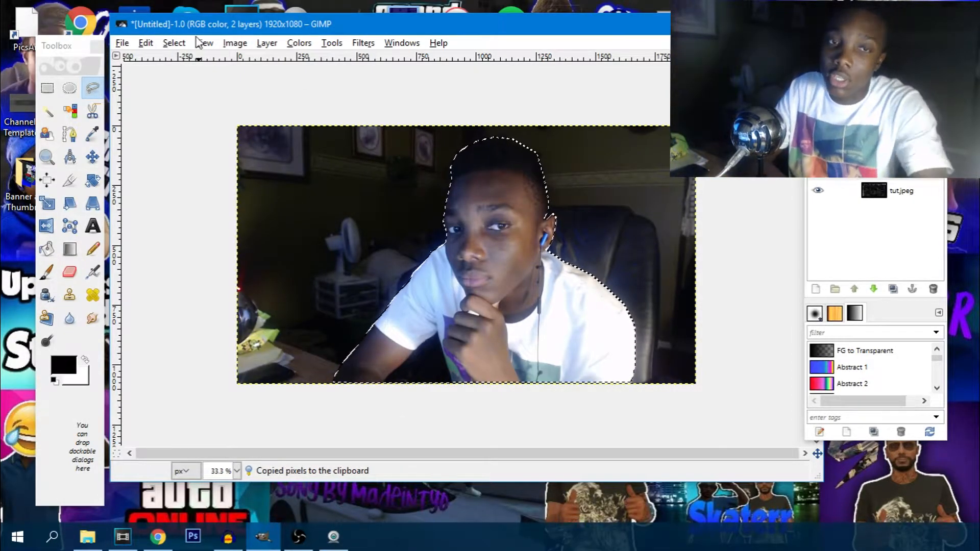
Paste the person cut-out as a floating selection over the dark collage
{"action": "left_click", "coordinate": [173, 43]}
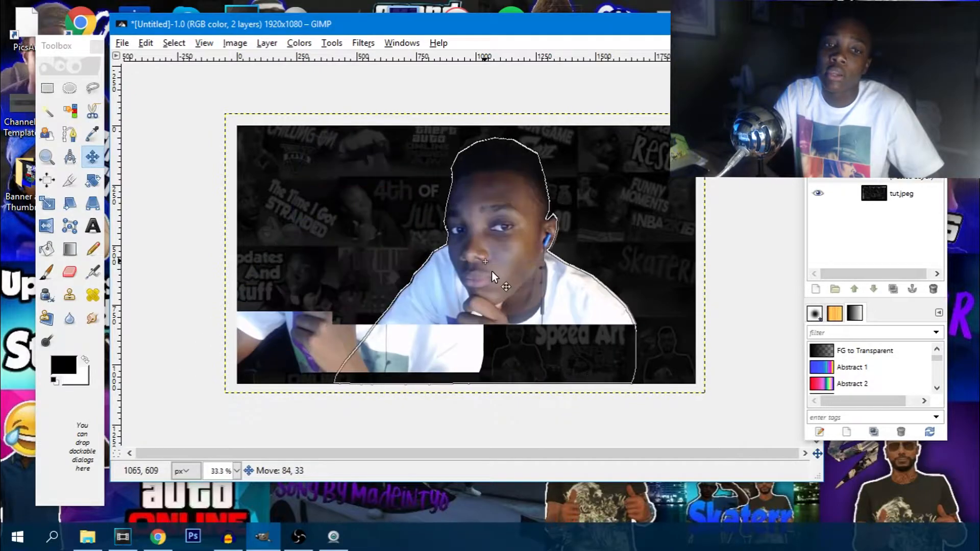
{"action": "left_click", "coordinate": [204, 43]}
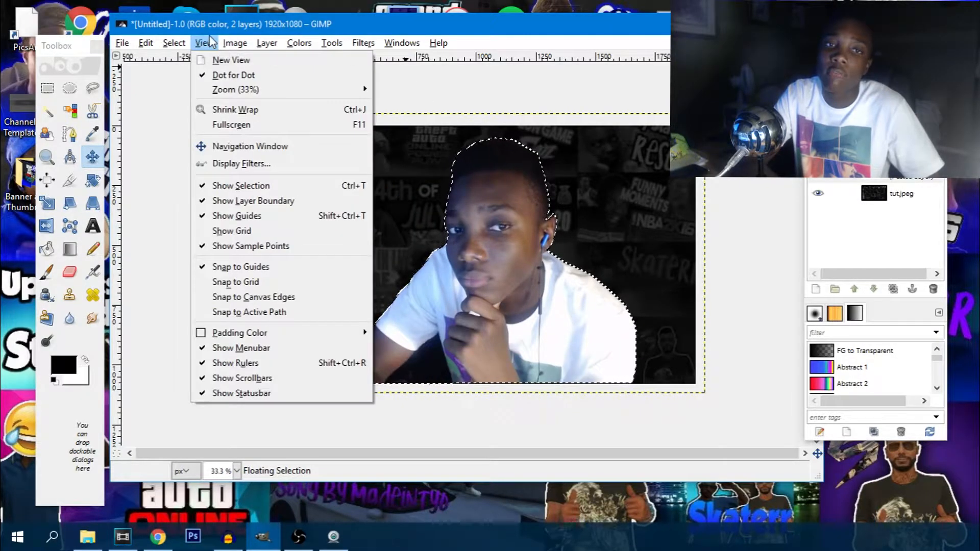
{"action": "left_click", "coordinate": [235, 43]}
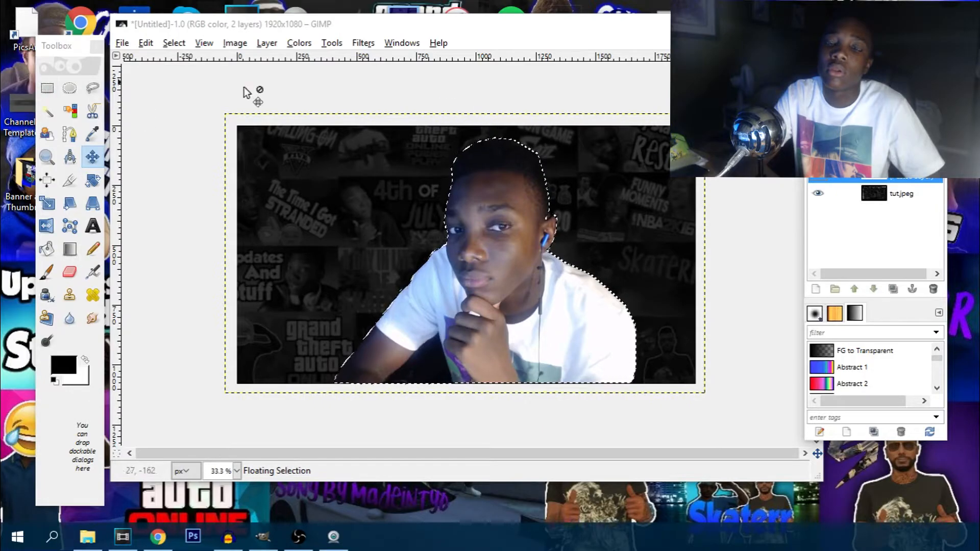
Flip the whole image horizontally via Image > Transform
{"action": "left_click", "coordinate": [235, 43]}
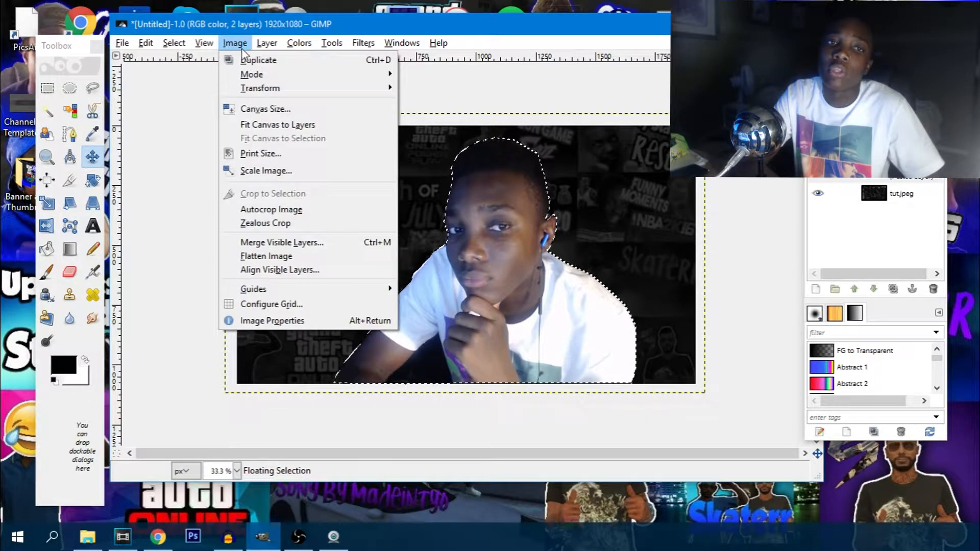
{"action": "left_click", "coordinate": [266, 43]}
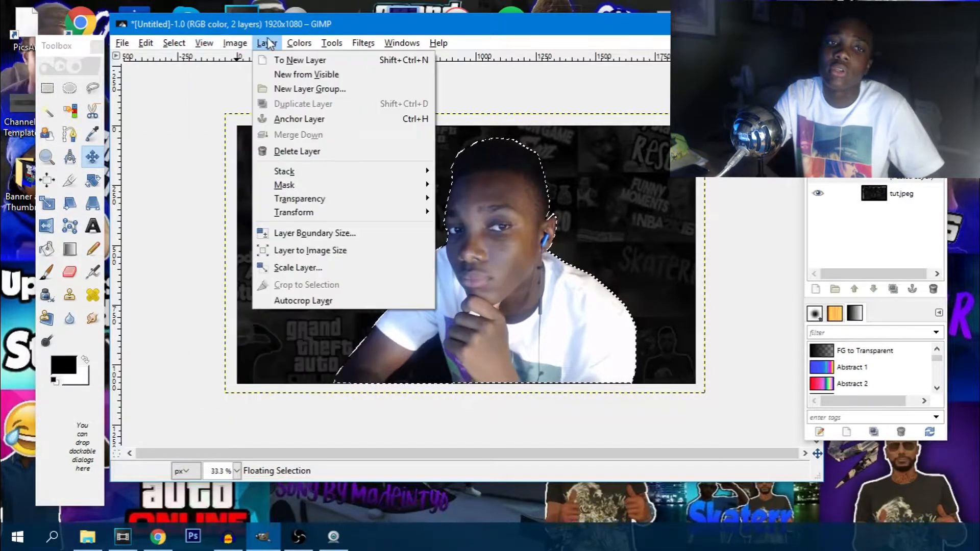
{"action": "left_click", "coordinate": [235, 43]}
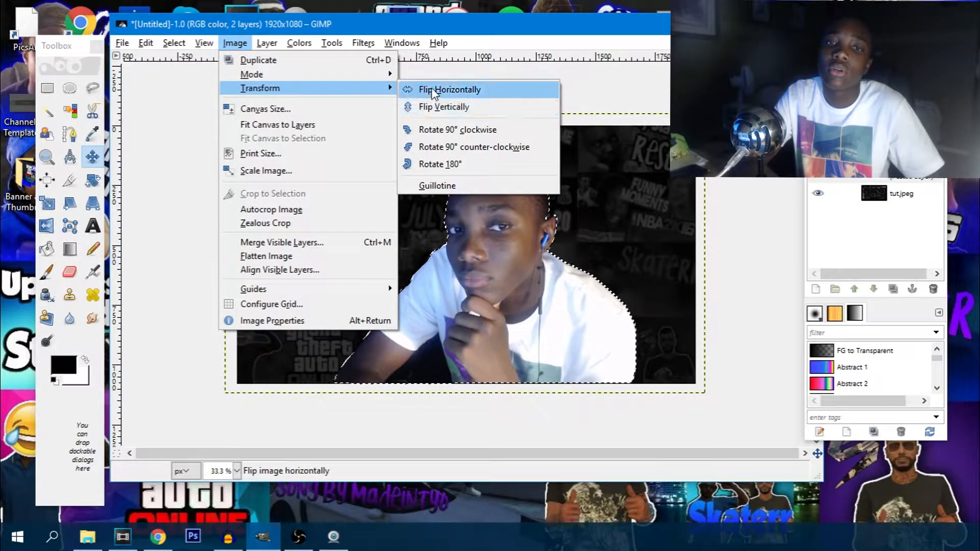
{"action": "left_click", "coordinate": [449, 90]}
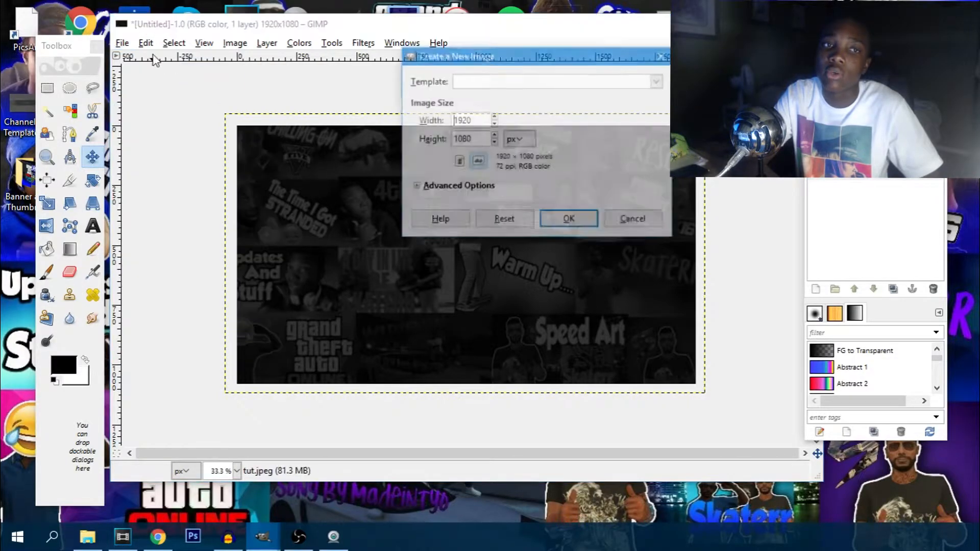
Create a new 1920×1080 image
{"action": "left_click", "coordinate": [416, 185]}
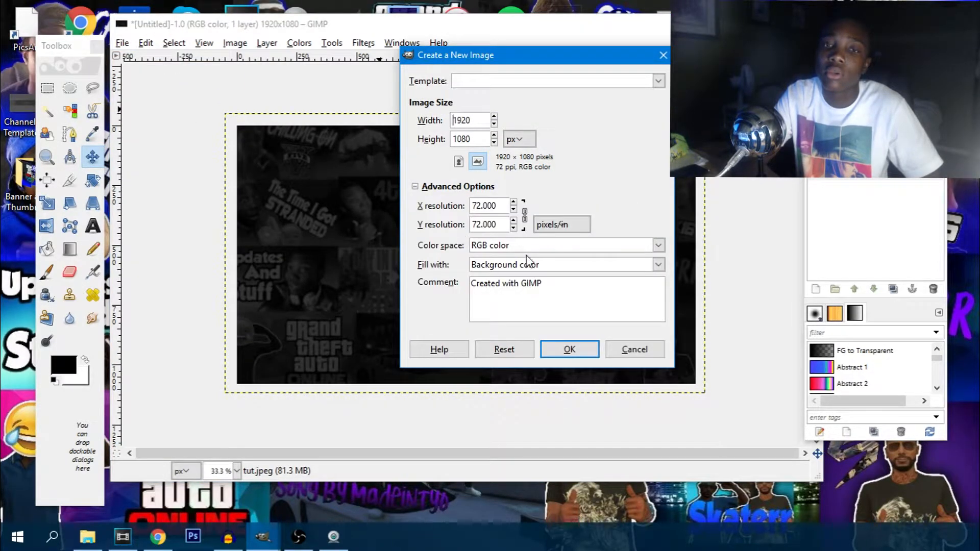
{"action": "left_click", "coordinate": [568, 349]}
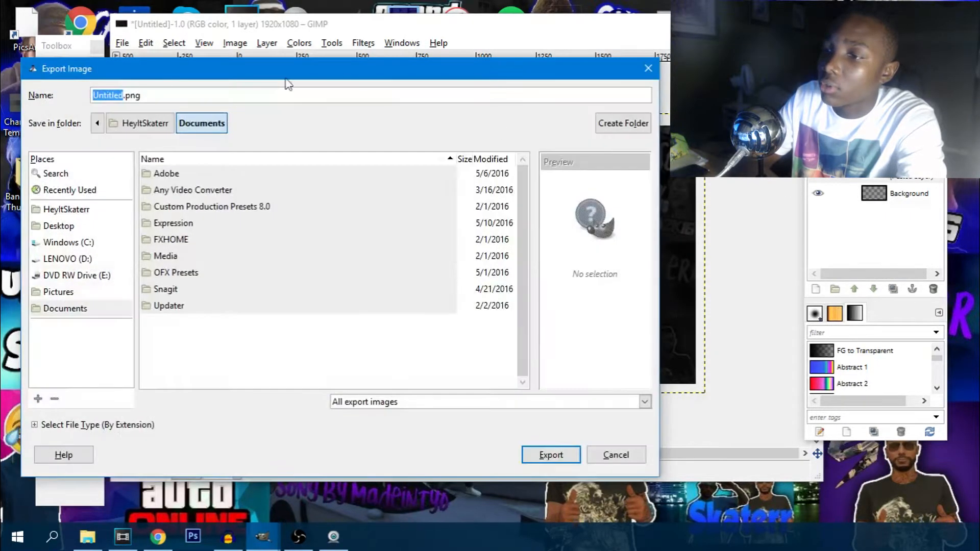
Export the image as Untitled.png into the Desktop tut folder
{"action": "left_click", "coordinate": [59, 225]}
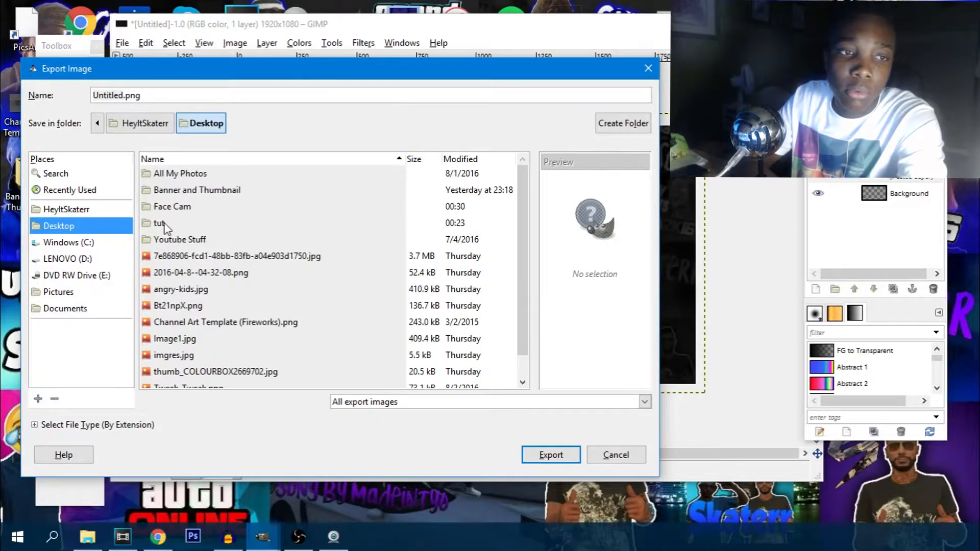
{"action": "double_click", "coordinate": [179, 239]}
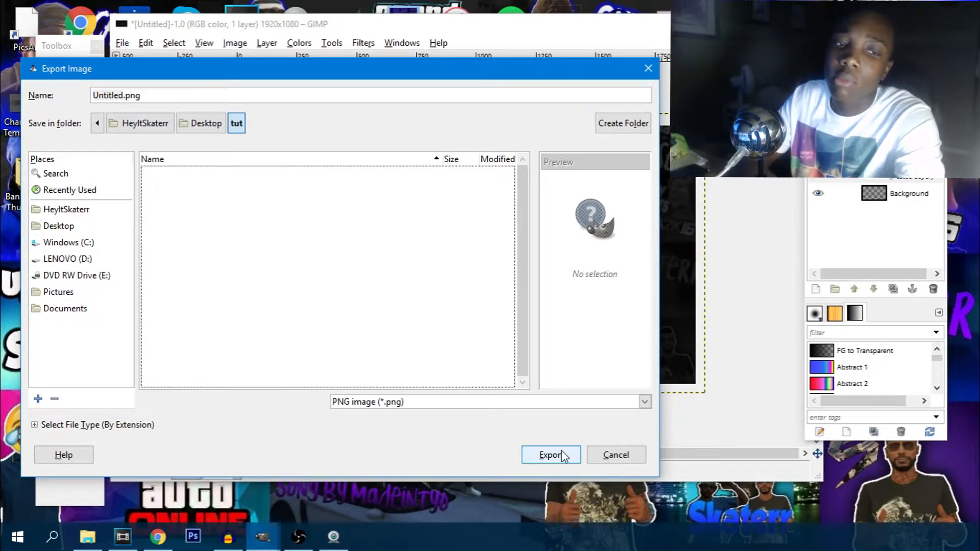
{"action": "left_click", "coordinate": [550, 454]}
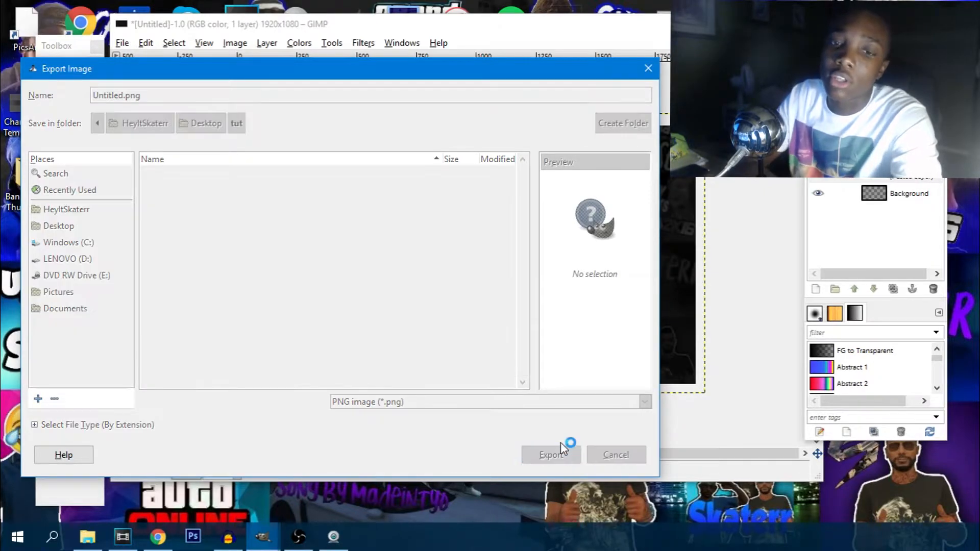
{"action": "left_click", "coordinate": [550, 454]}
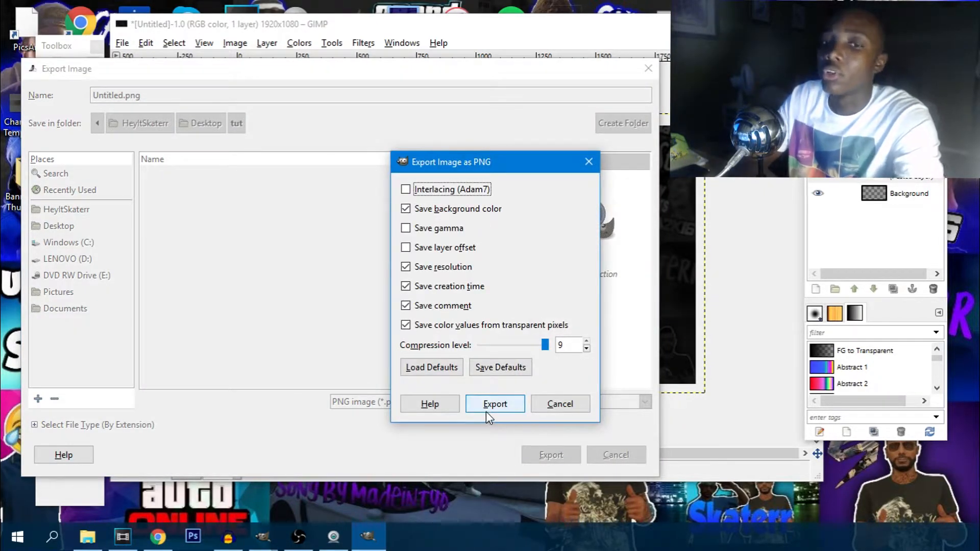
{"action": "left_click", "coordinate": [494, 405]}
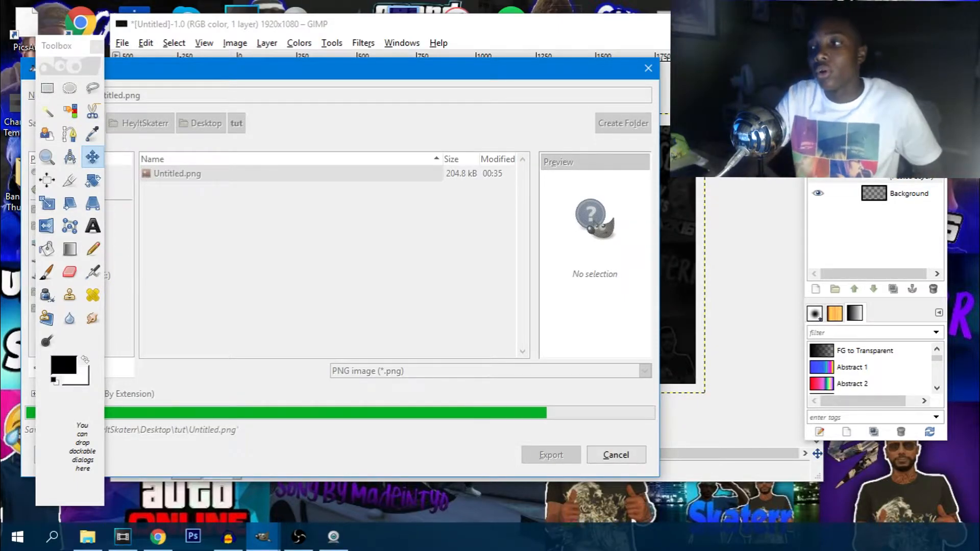
{"action": "left_click", "coordinate": [550, 455]}
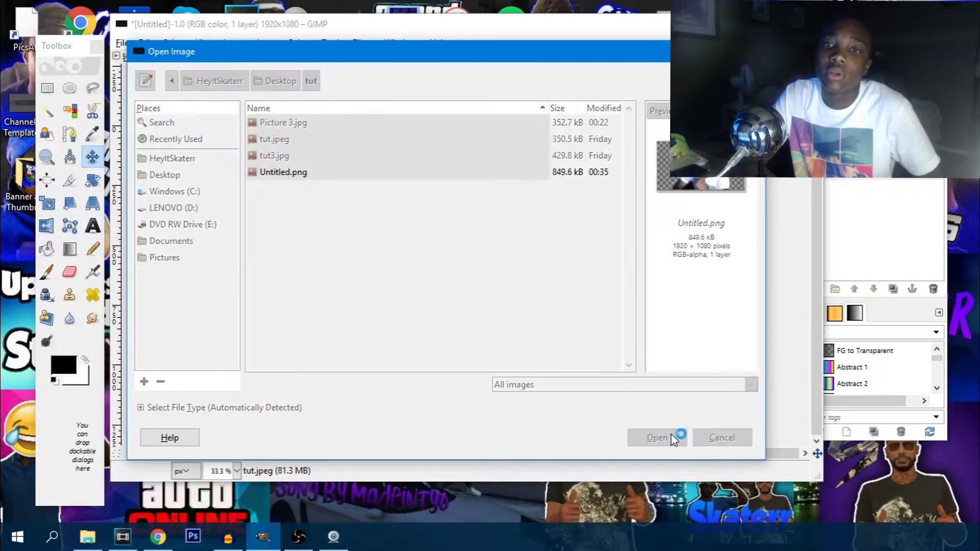
Add Untitled.png as a layer over the collage, leaving a single collage layer
{"action": "left_click", "coordinate": [656, 436]}
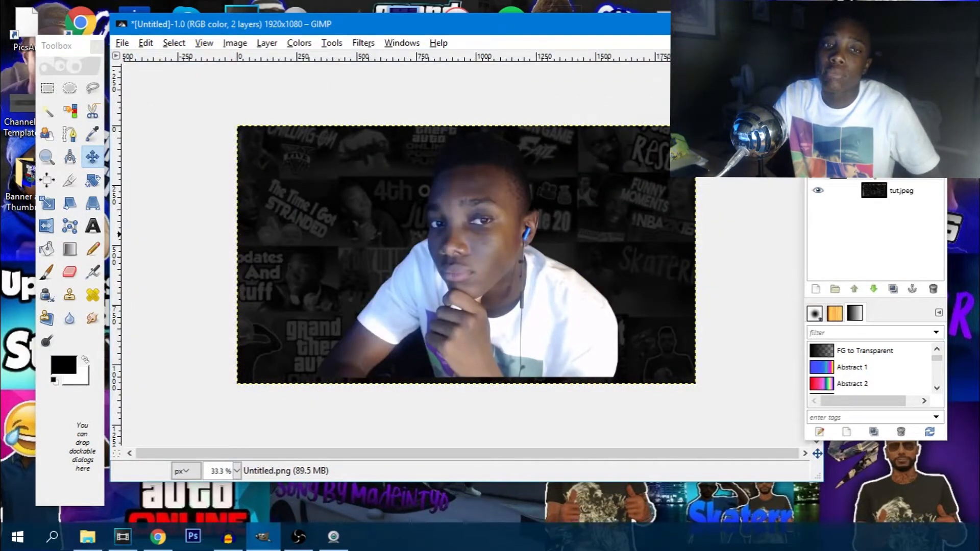
{"action": "left_click", "coordinate": [235, 43]}
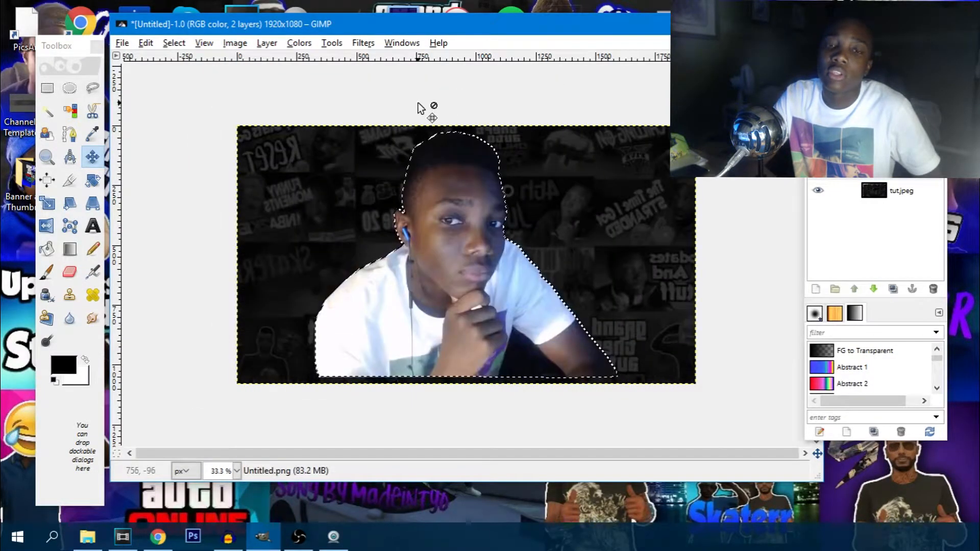
{"action": "left_click", "coordinate": [145, 43]}
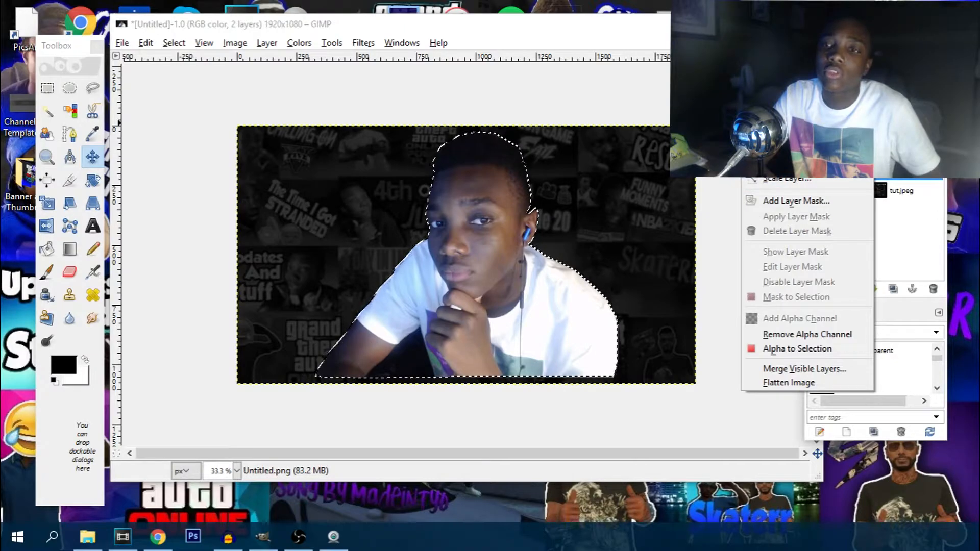
{"action": "left_click", "coordinate": [173, 42]}
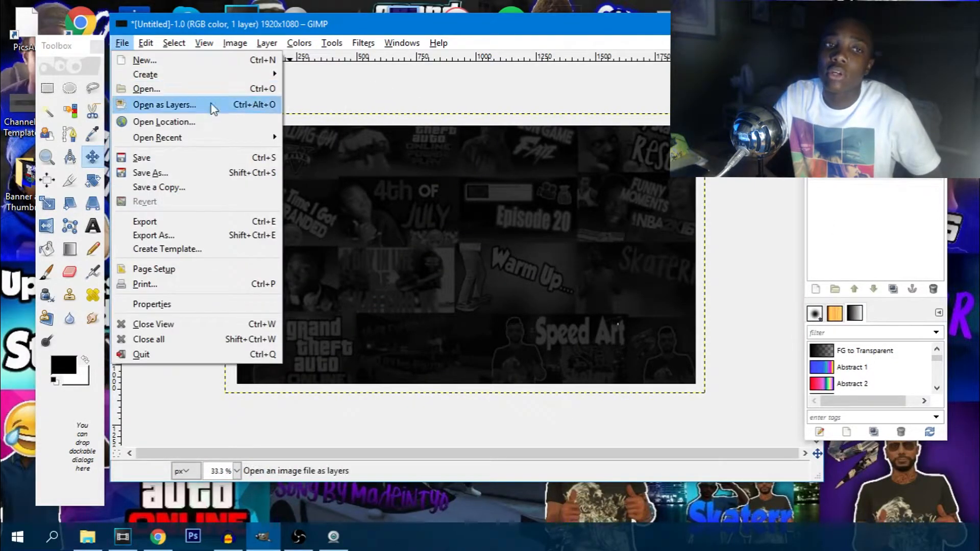
Add Untitled.png as a layer and flip the whole image horizontally
{"action": "left_click", "coordinate": [146, 88]}
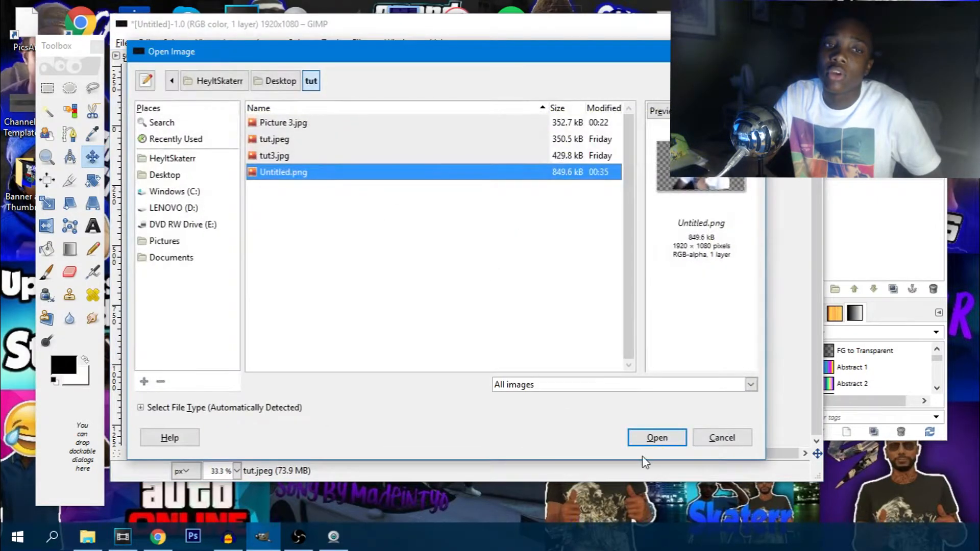
{"action": "left_click", "coordinate": [655, 437]}
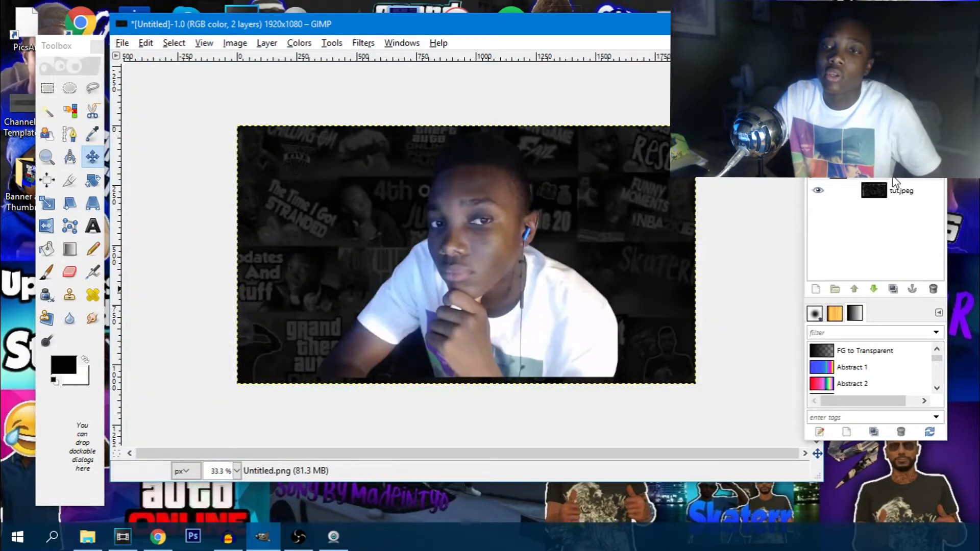
{"action": "left_click", "coordinate": [235, 43]}
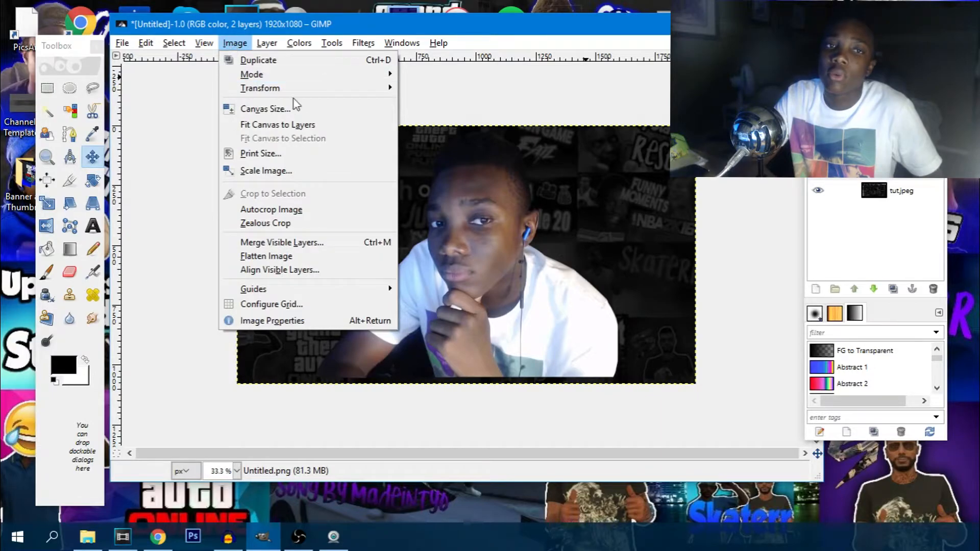
{"action": "mouse_move", "coordinate": [260, 88]}
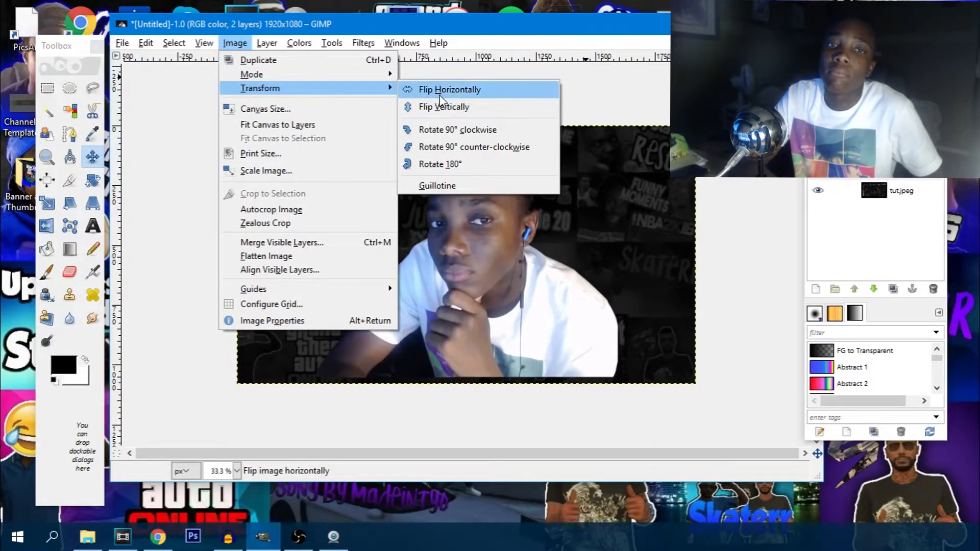
{"action": "left_click", "coordinate": [449, 90]}
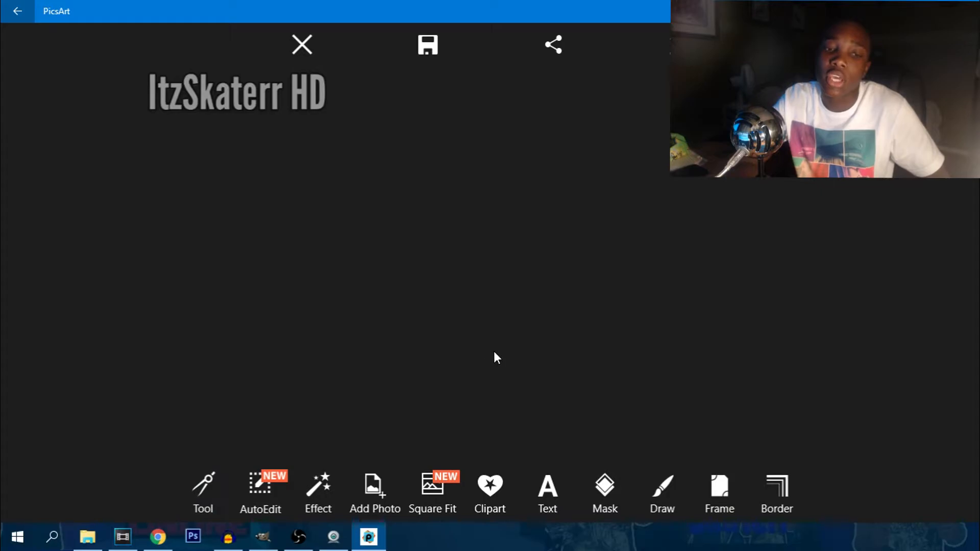
{"action": "mouse_move", "coordinate": [375, 493]}
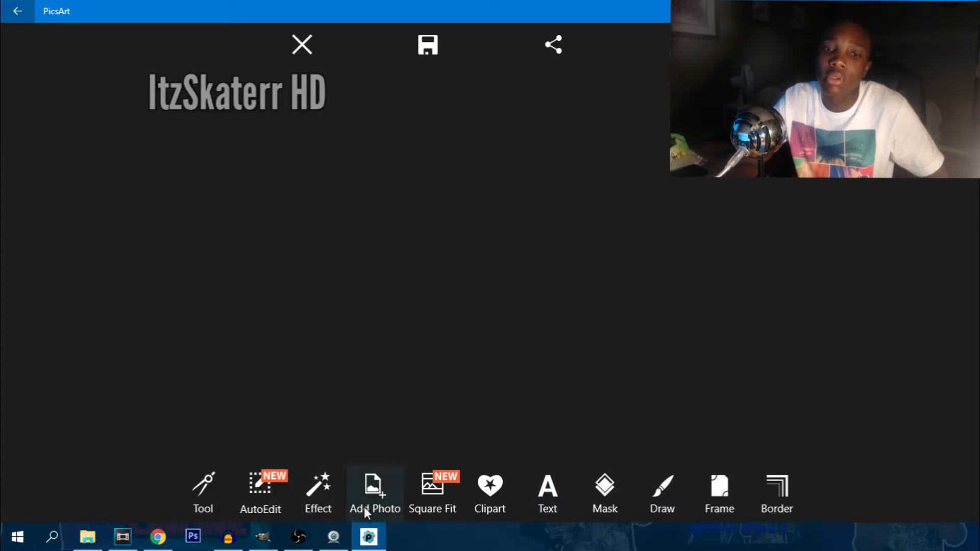
Remove the ItzSkaterr HD text, leaving the dark canvas empty
{"action": "left_click", "coordinate": [202, 494]}
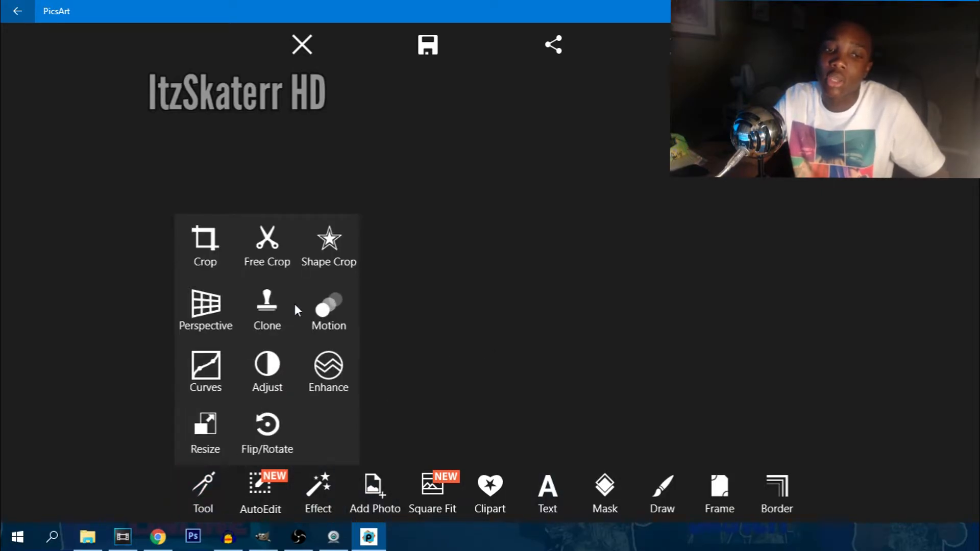
{"action": "left_click", "coordinate": [206, 247]}
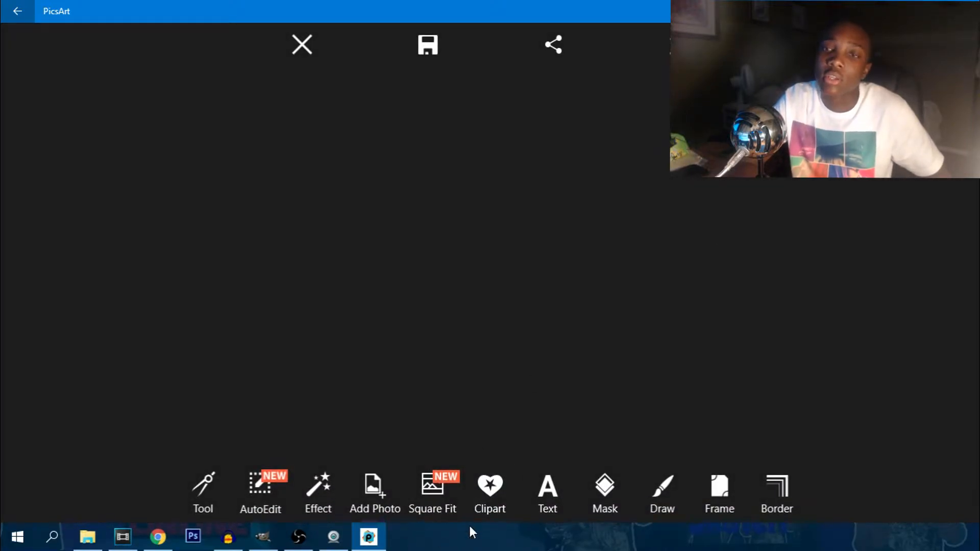
Add the text 'How I Make MY' in a bold custom font from My Fonts
{"action": "left_click", "coordinate": [547, 492]}
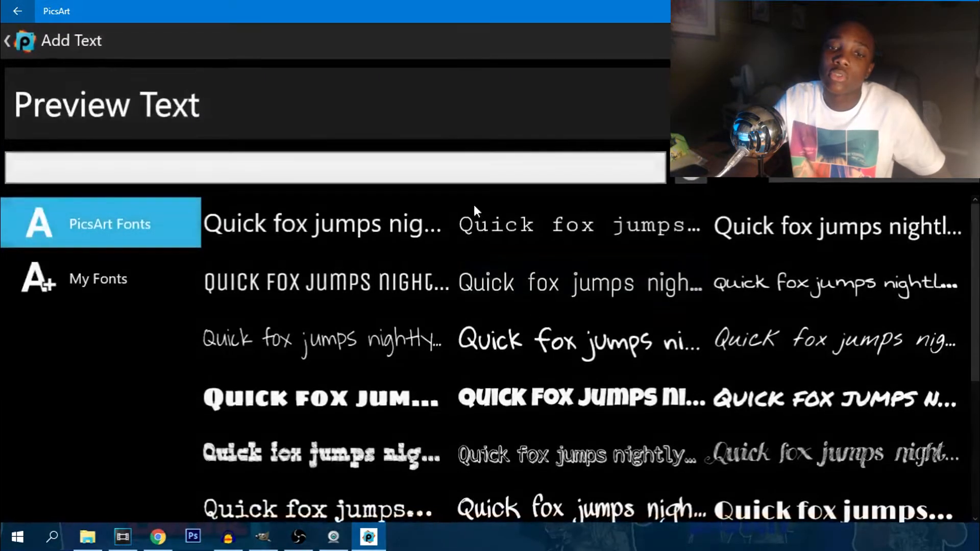
{"action": "type", "text": "H"}
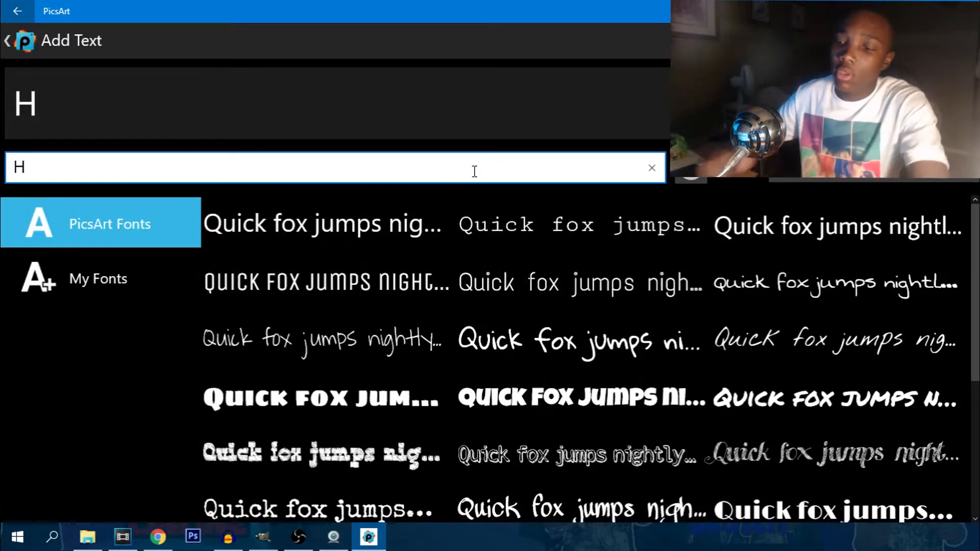
{"action": "type", "text": "ow I"}
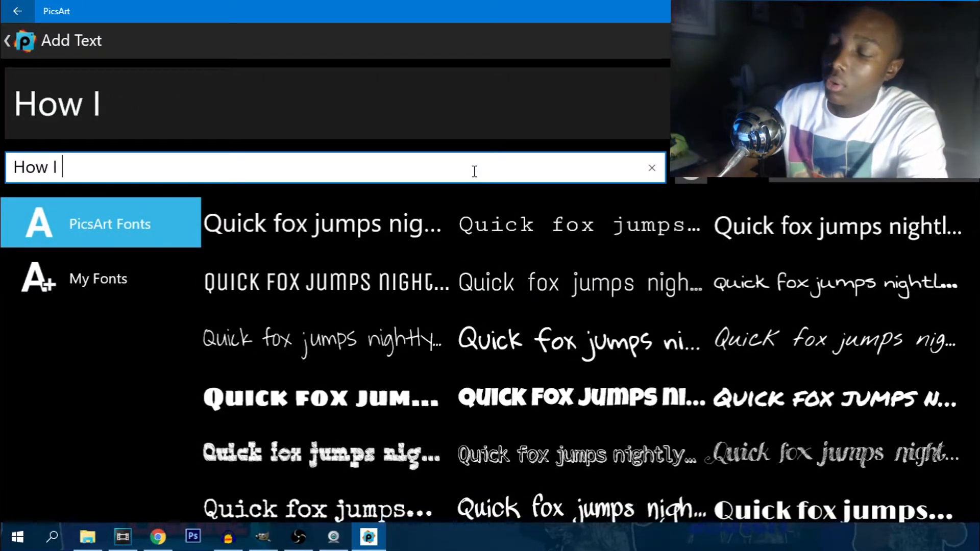
{"action": "type", "text": "Make MY"}
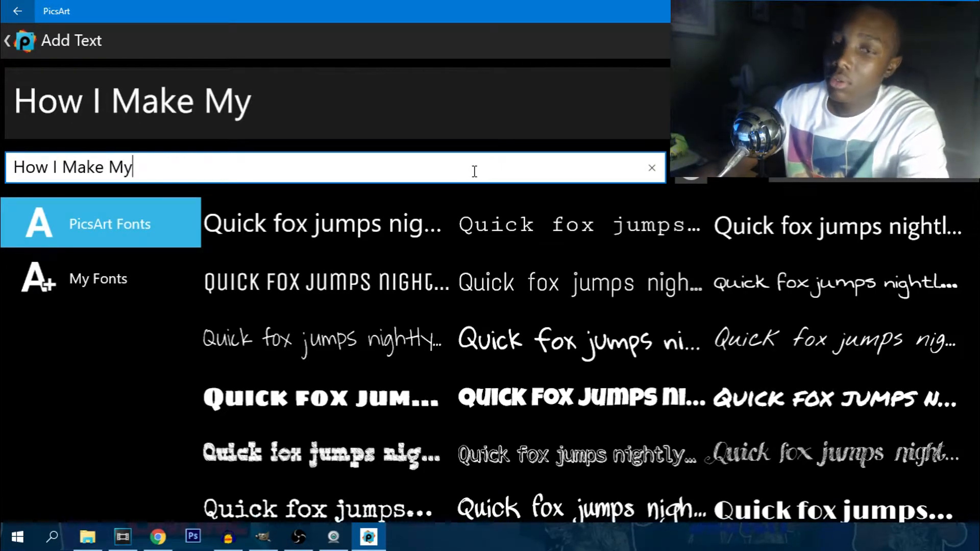
{"action": "left_click", "coordinate": [98, 277]}
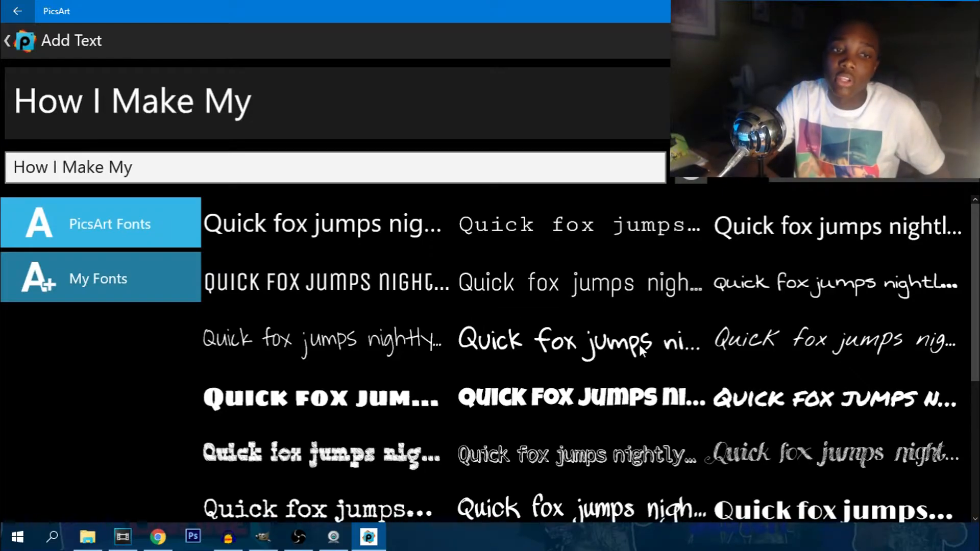
{"action": "left_click", "coordinate": [98, 277]}
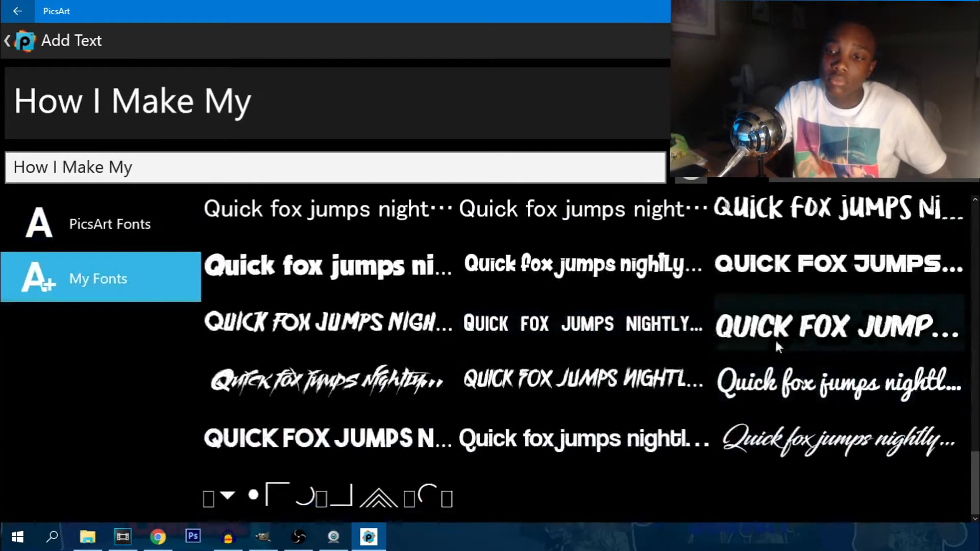
{"action": "left_click", "coordinate": [328, 438]}
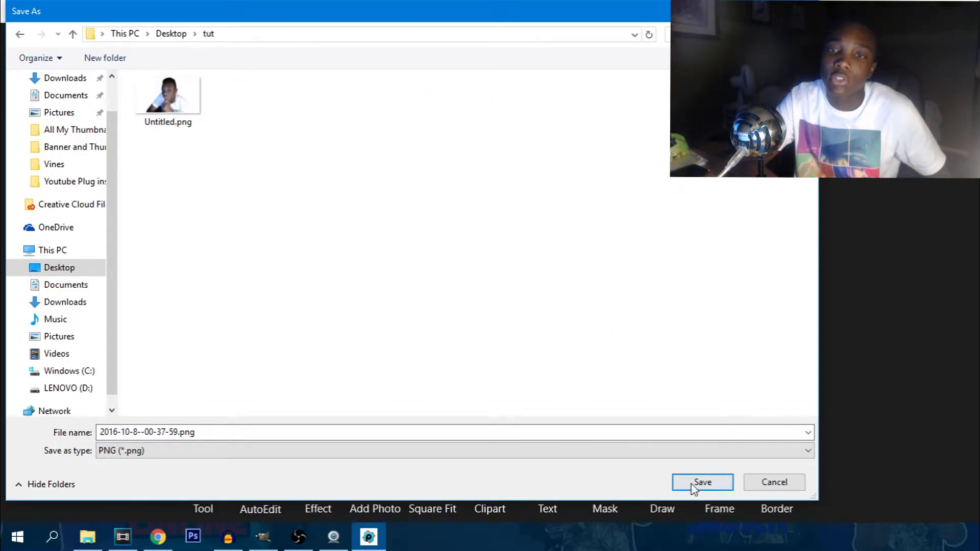
Save the text image as a PNG into the Desktop tut folder
{"action": "left_click", "coordinate": [701, 482]}
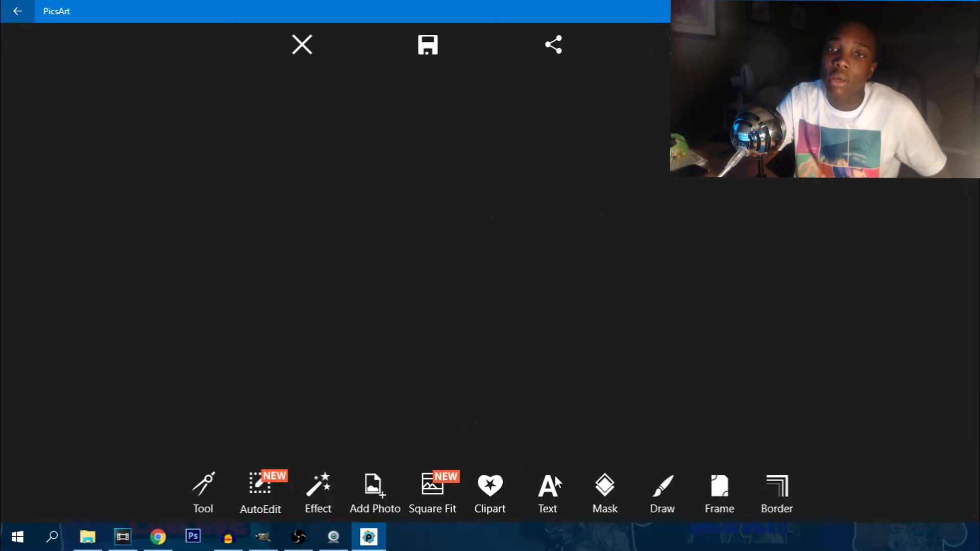
Start a new text layer in the rough brush-style font and enter 'Thumbnail'
{"action": "left_click", "coordinate": [547, 493]}
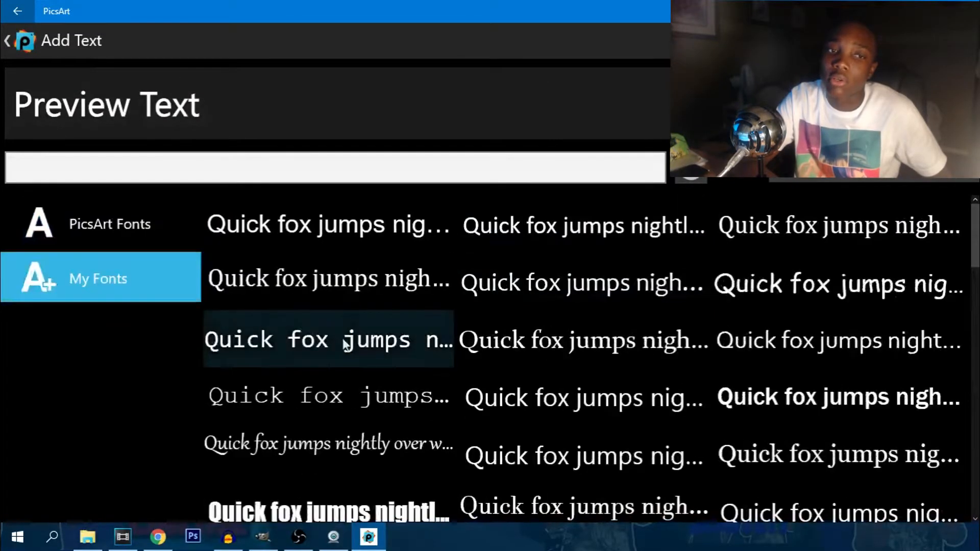
{"action": "scroll", "scroll_direction": "down", "scroll_amount": 3}
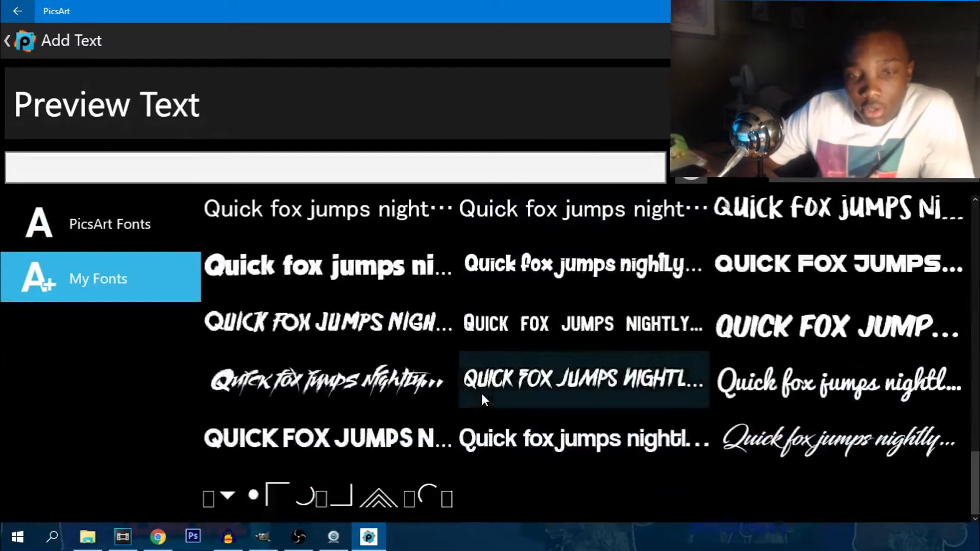
{"action": "left_click", "coordinate": [327, 324]}
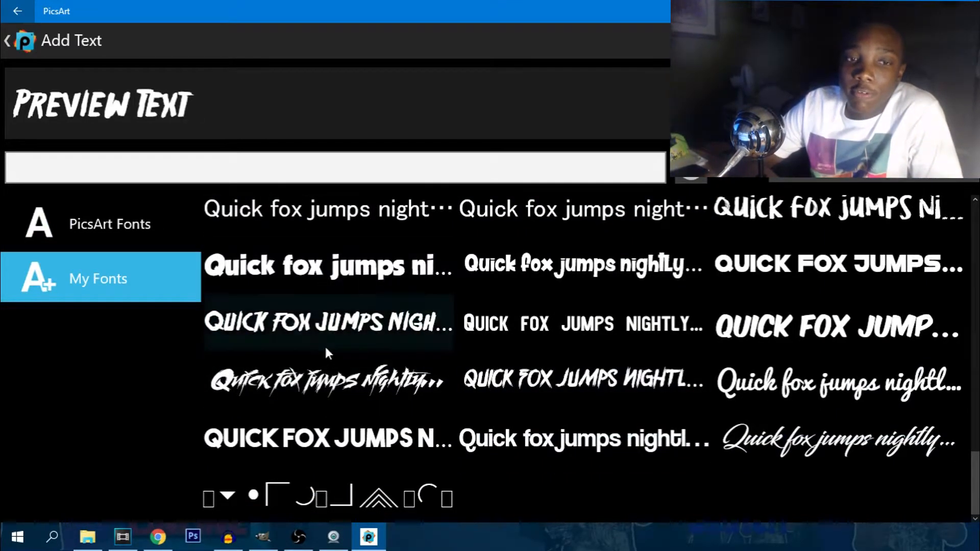
{"action": "left_click", "coordinate": [319, 166]}
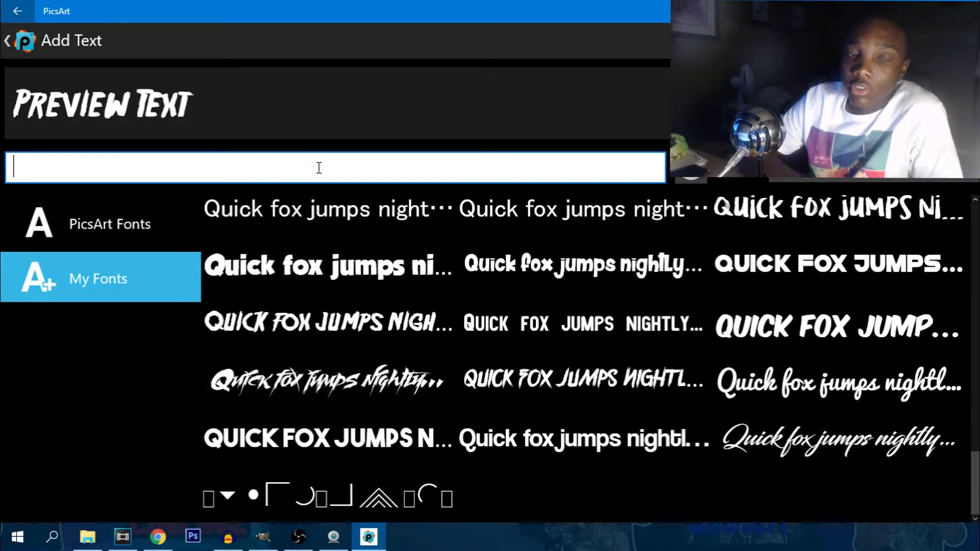
{"action": "type", "text": "Hu"}
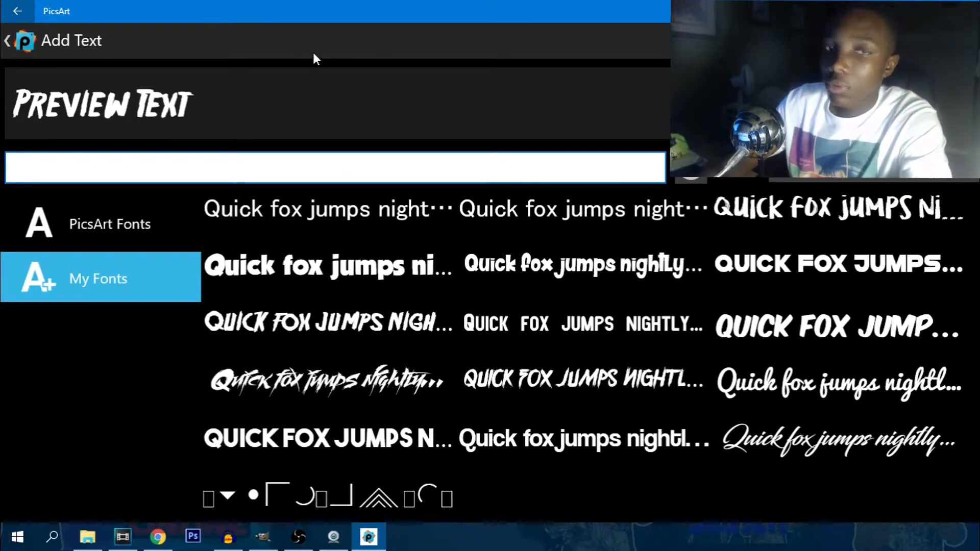
{"action": "type", "text": "Thumb"}
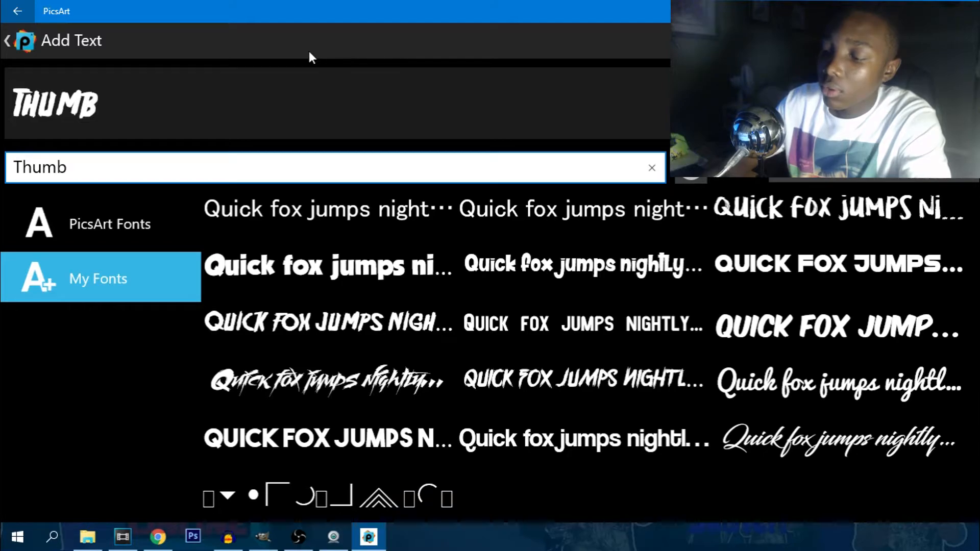
{"action": "type", "text": "nail"}
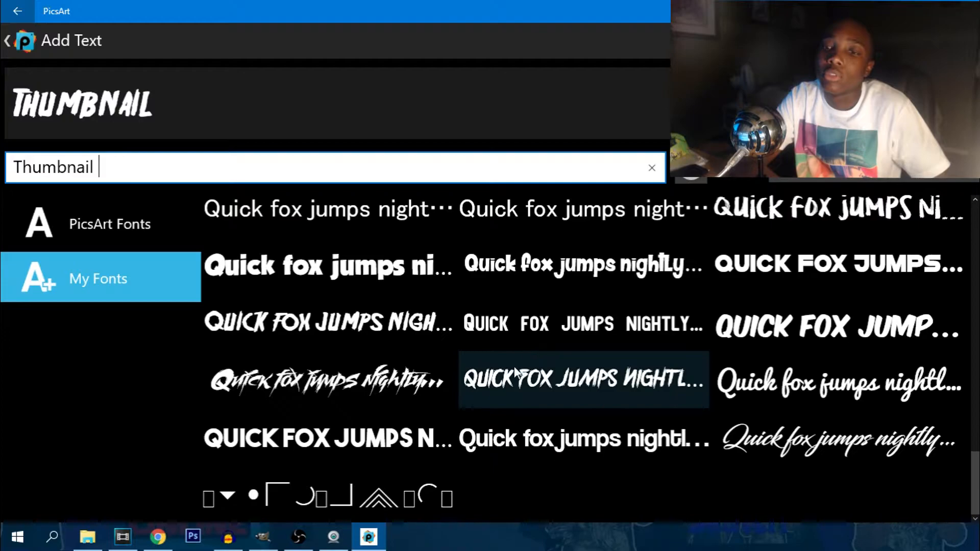
Apply the brush font and place THUMBNAIL on the canvas
{"action": "left_click", "coordinate": [328, 322]}
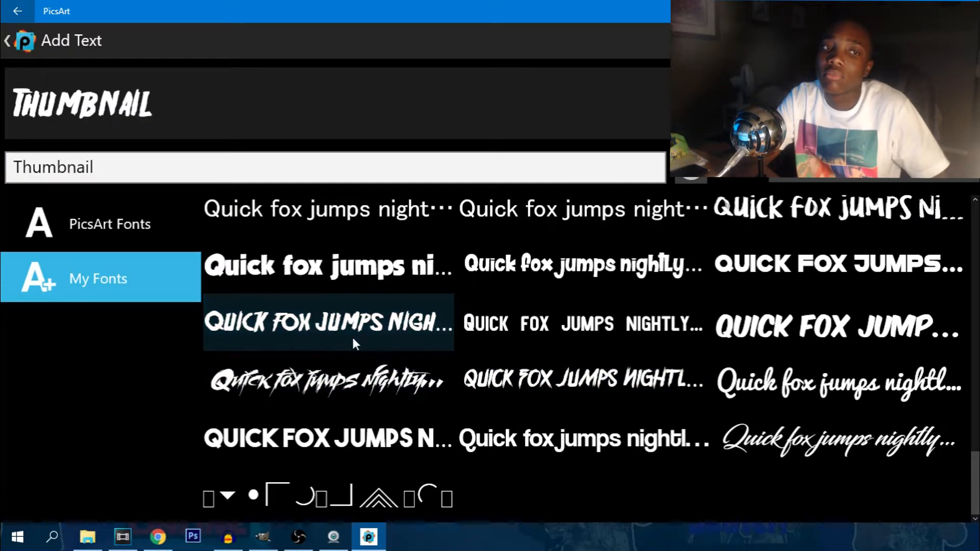
{"action": "left_click", "coordinate": [328, 321]}
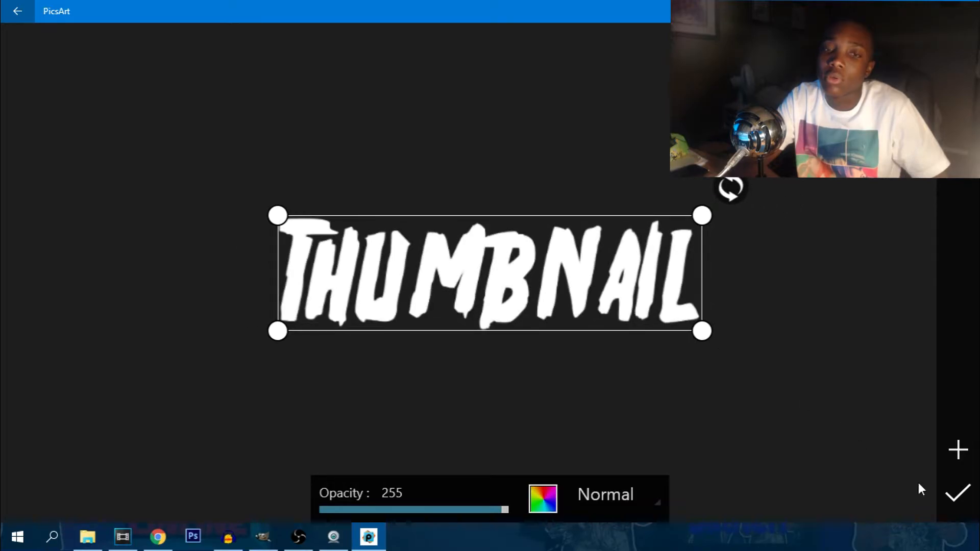
{"action": "left_click", "coordinate": [958, 492]}
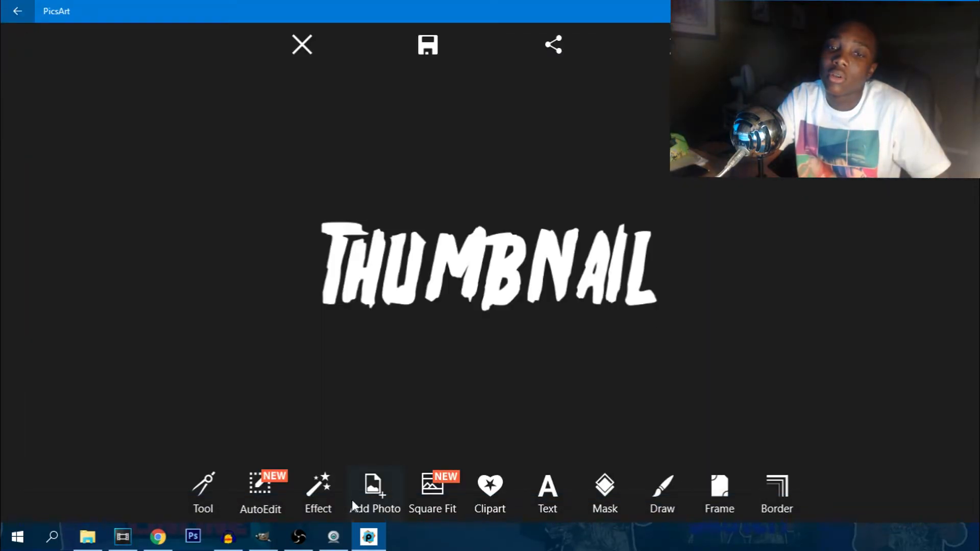
{"action": "left_click", "coordinate": [158, 536]}
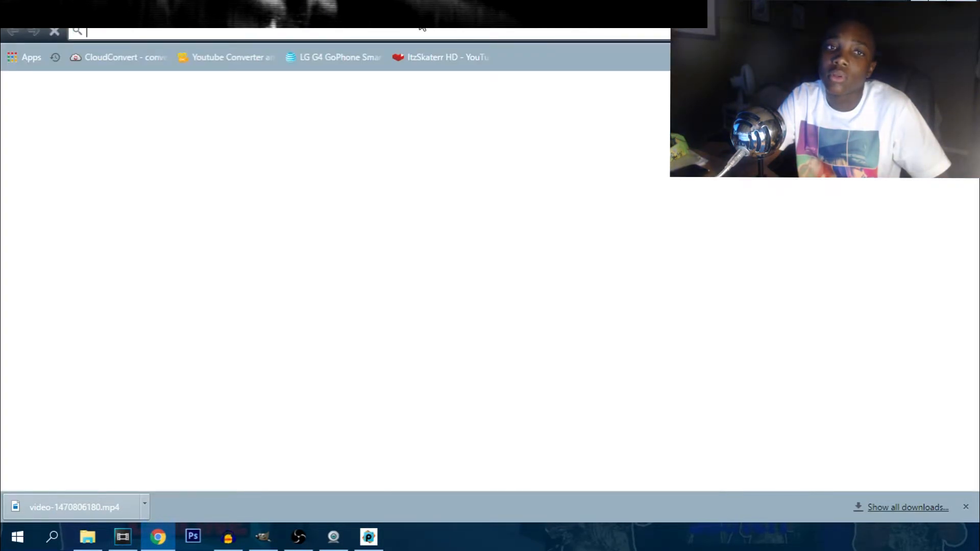
Begin a Chrome search by entering 'thumbn' in the omnibox
{"action": "type", "text": "thu"}
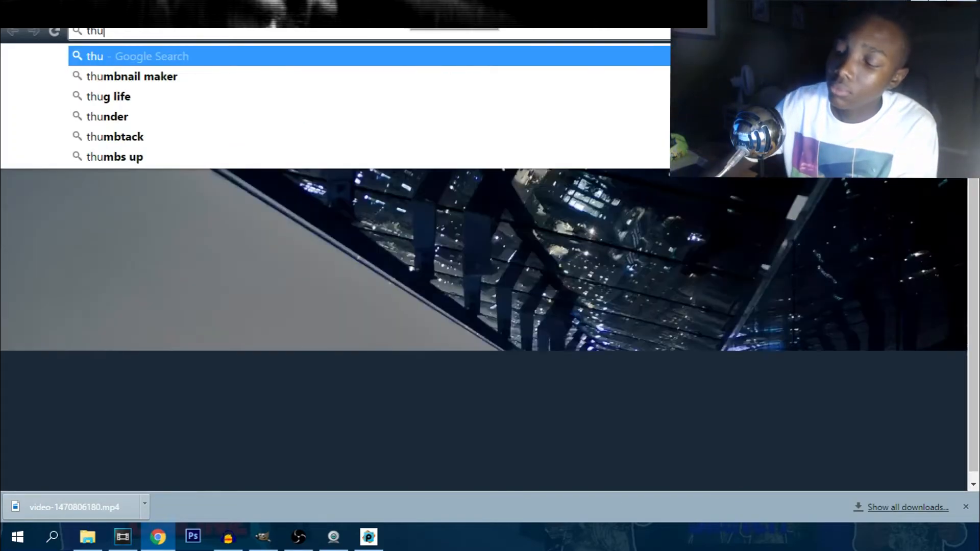
{"action": "type", "text": "mbn"}
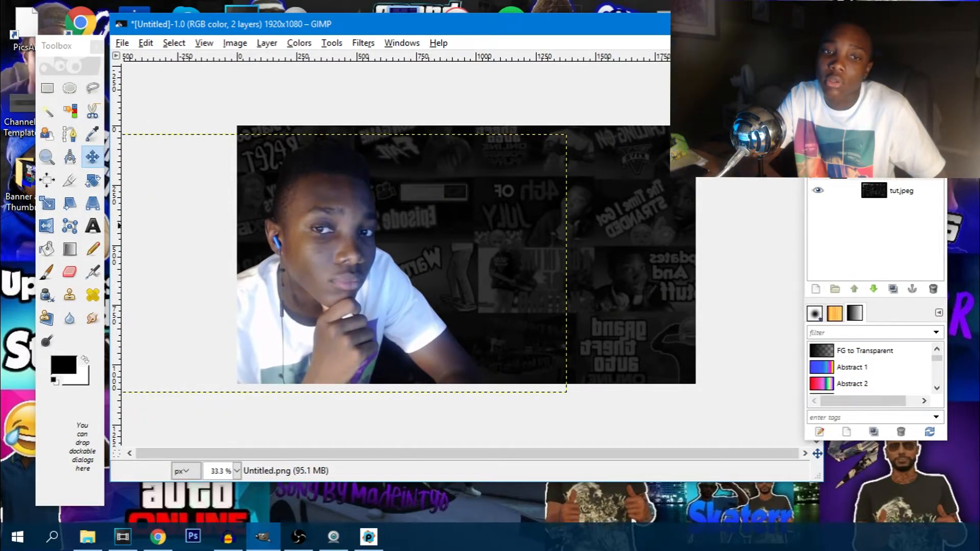
{"action": "left_click", "coordinate": [122, 43]}
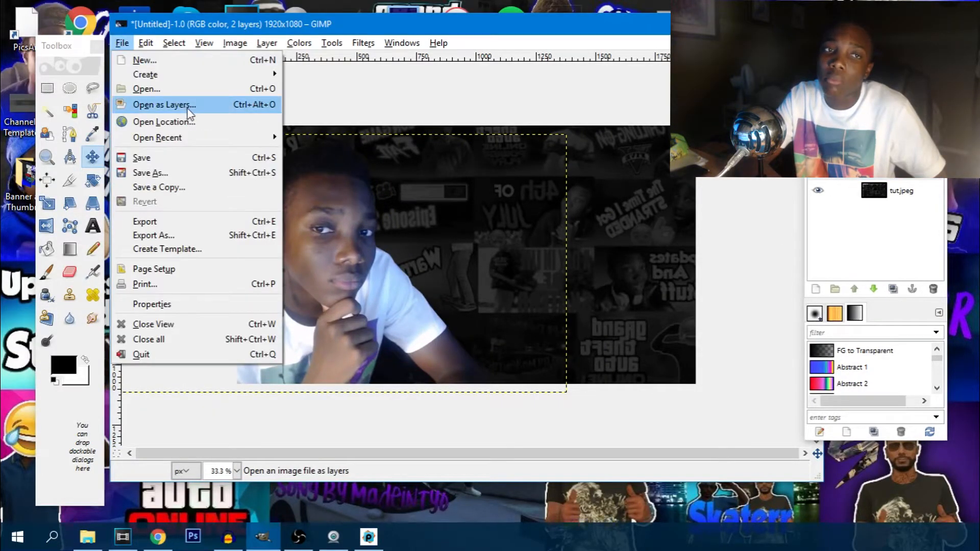
{"action": "left_click", "coordinate": [146, 87]}
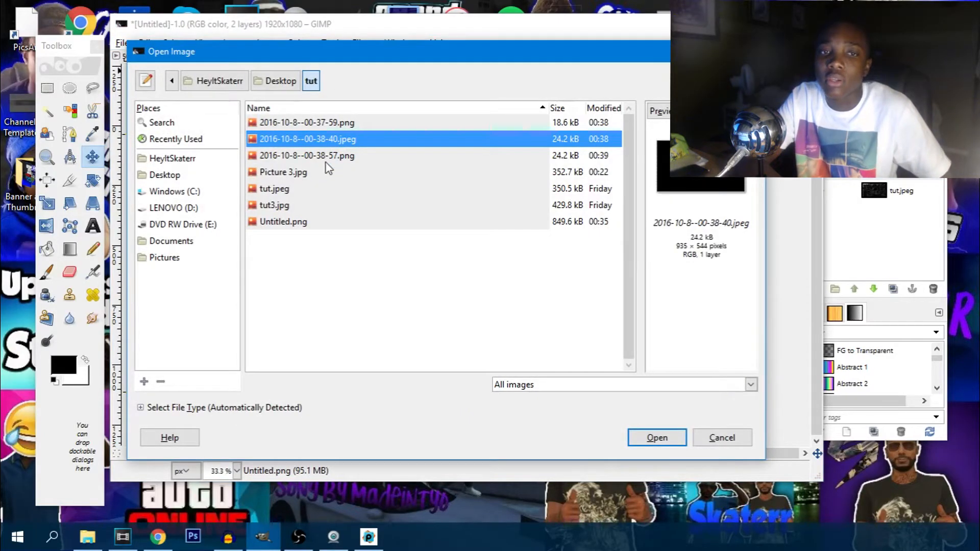
{"action": "left_click", "coordinate": [306, 122]}
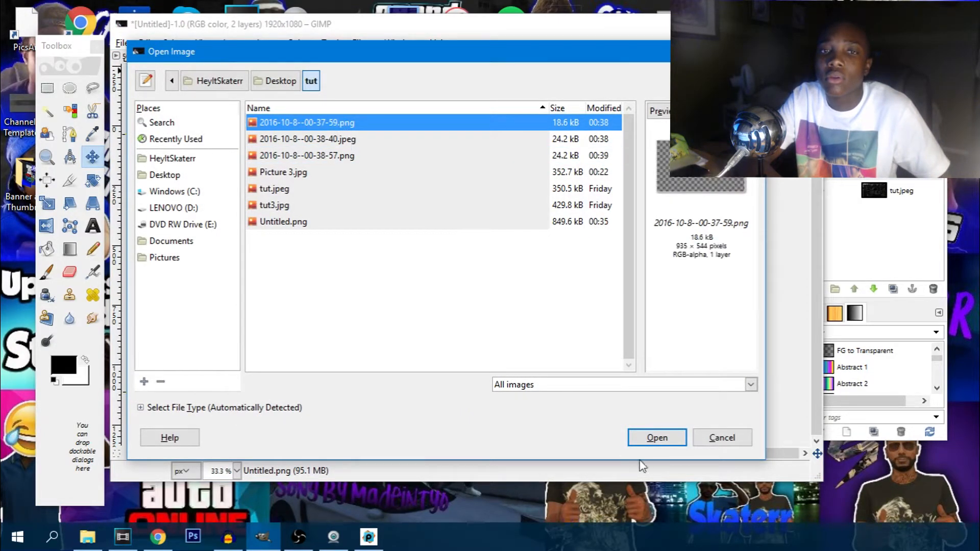
{"action": "left_click", "coordinate": [656, 438]}
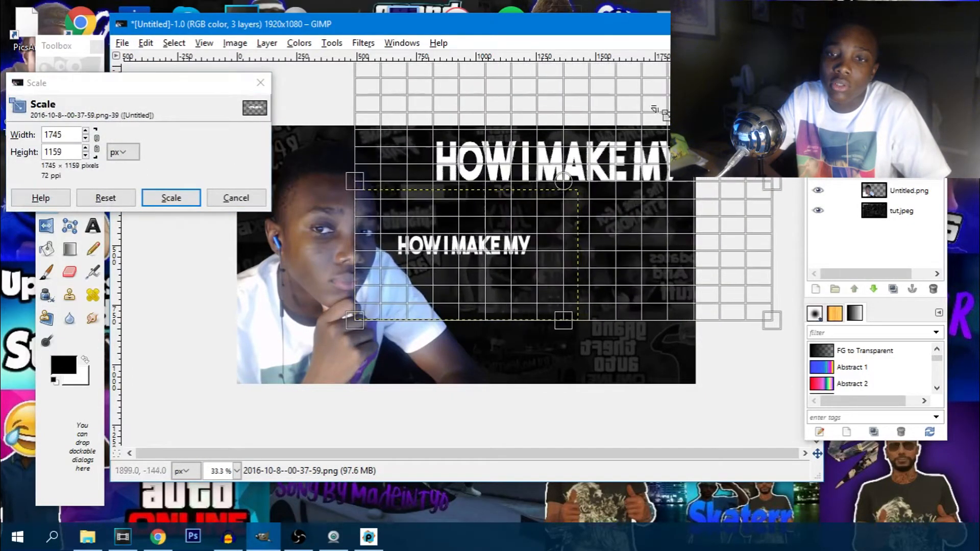
{"action": "left_click", "coordinate": [171, 197]}
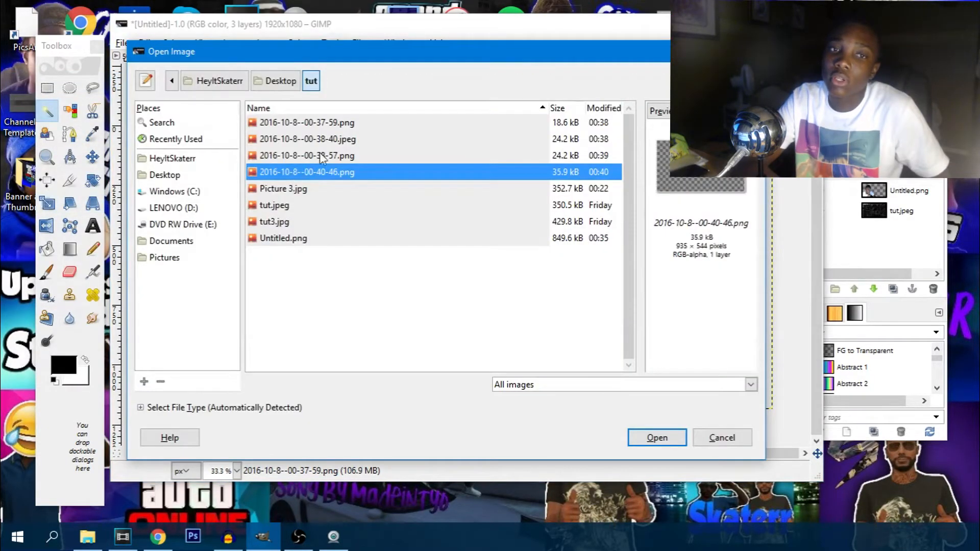
Load the THUMBNAIL PNG as a layer and scale it to fit beneath HOW I MAKE MY
{"action": "left_click", "coordinate": [656, 438]}
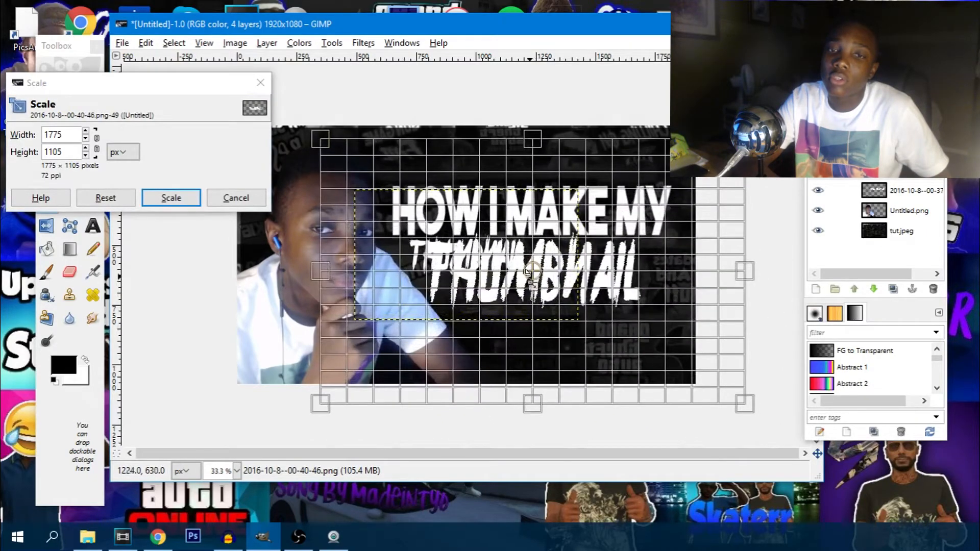
{"action": "left_click", "coordinate": [171, 197]}
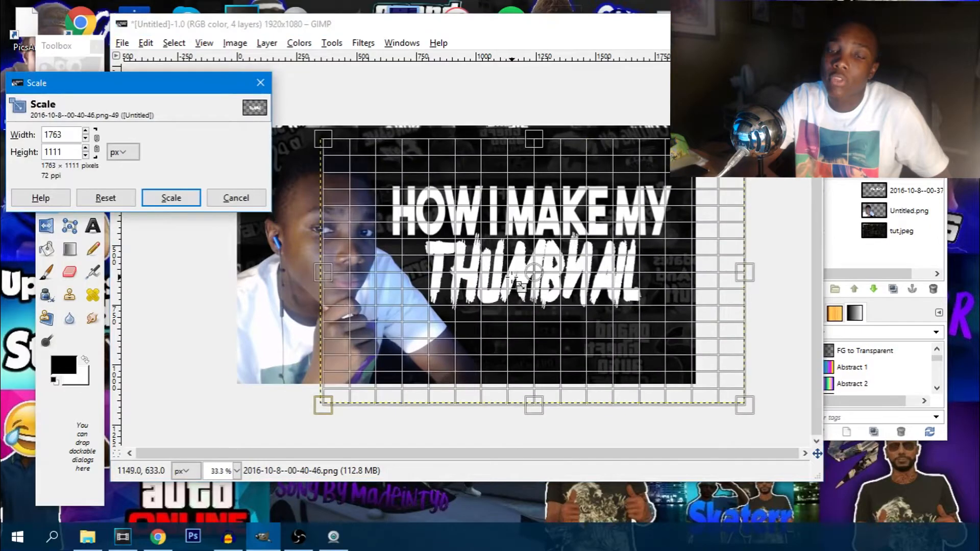
{"action": "left_click_drag", "start_coordinate": [324, 138], "coordinate": [292, 139]}
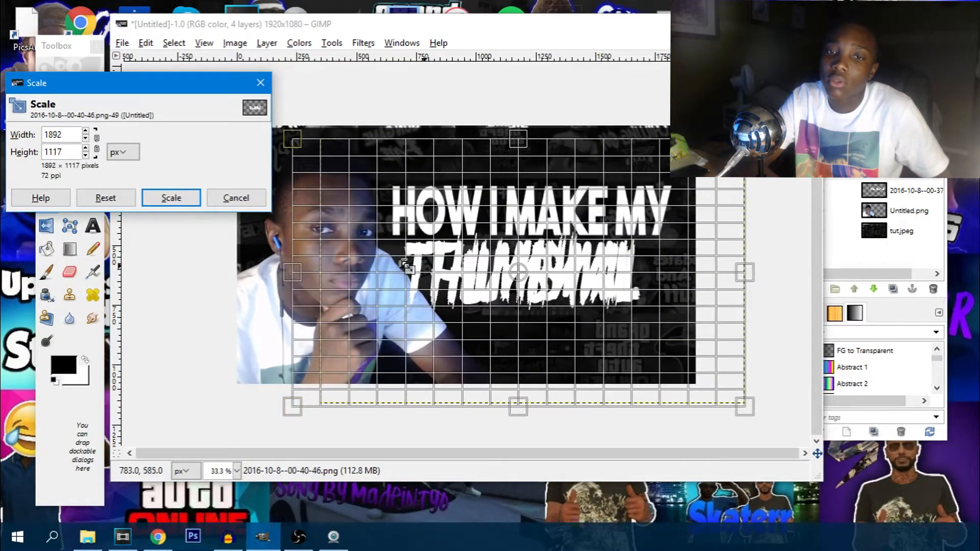
{"action": "left_click", "coordinate": [170, 197]}
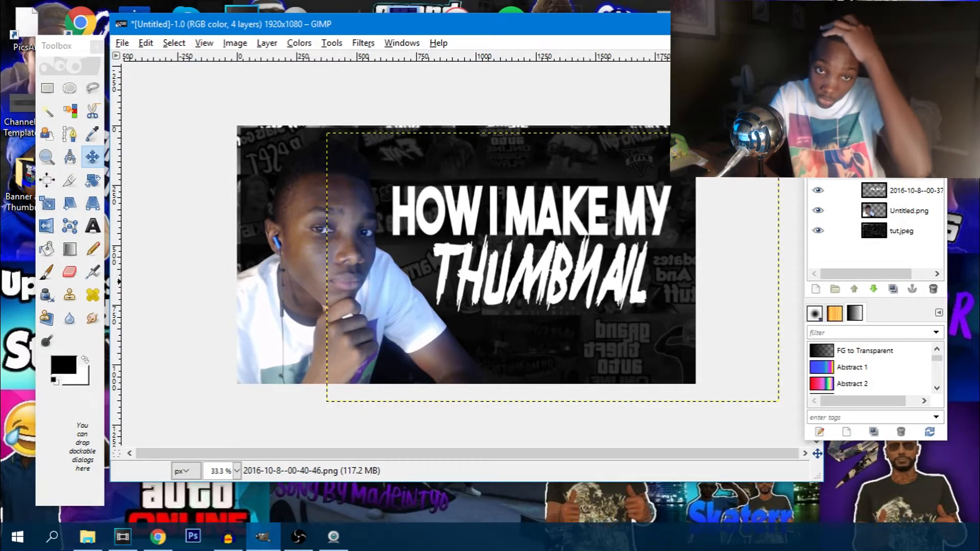
{"action": "left_click", "coordinate": [907, 210]}
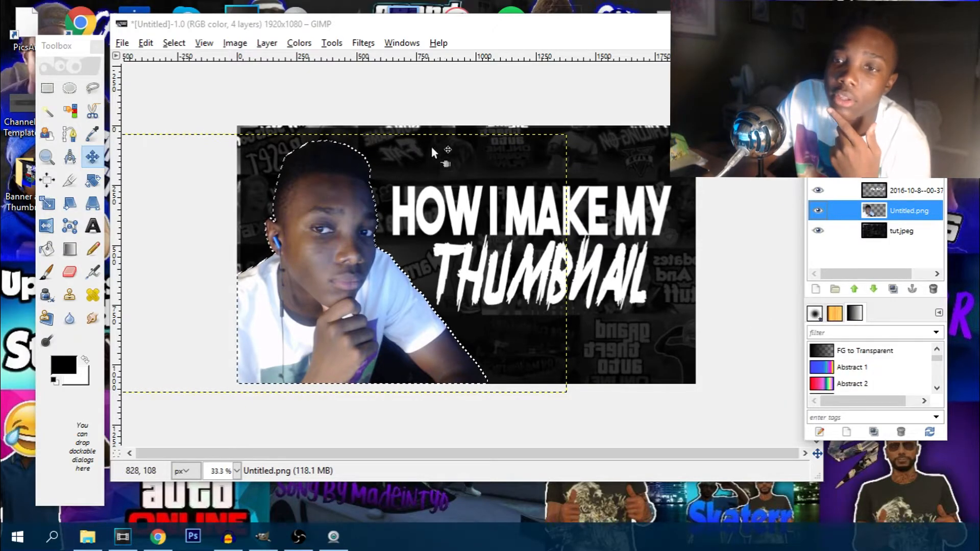
Drop-shadow the cut-out in bright blue, offset 0, no resizing, applied twice for a glow
{"action": "left_click", "coordinate": [363, 43]}
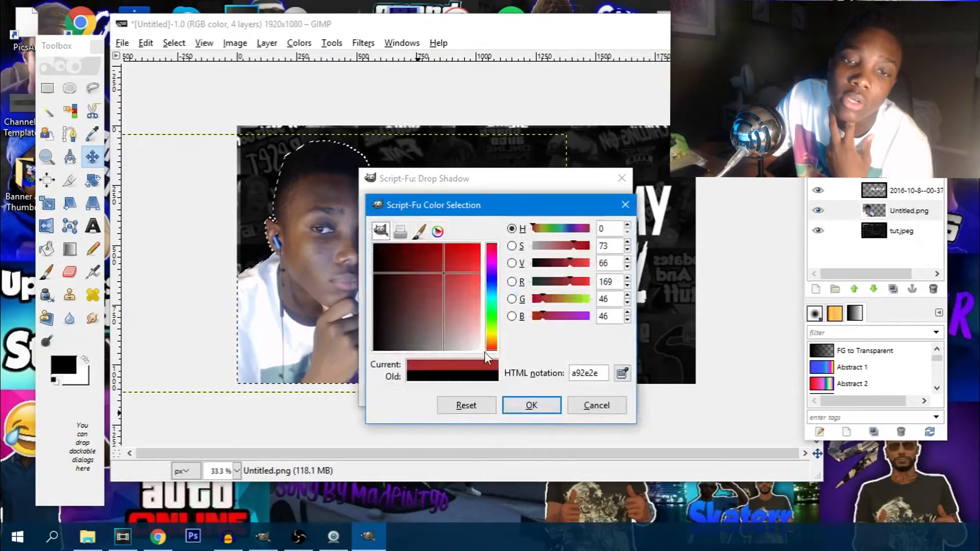
{"action": "left_click", "coordinate": [496, 240]}
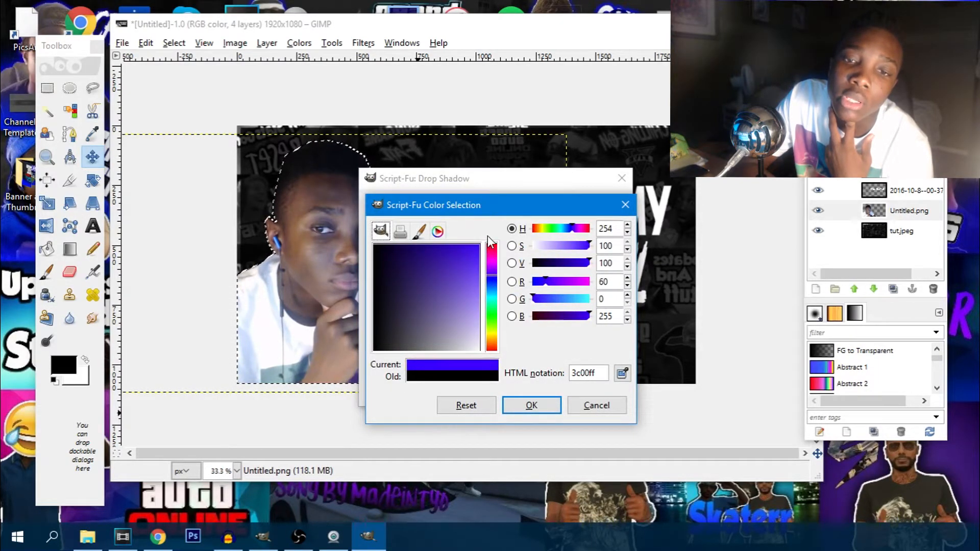
{"action": "left_click", "coordinate": [463, 289]}
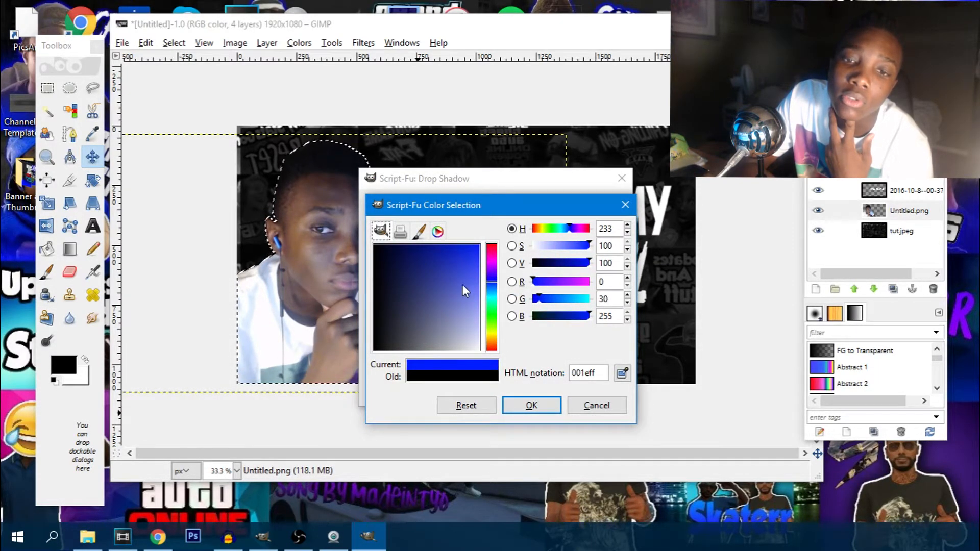
{"action": "left_click", "coordinate": [531, 405]}
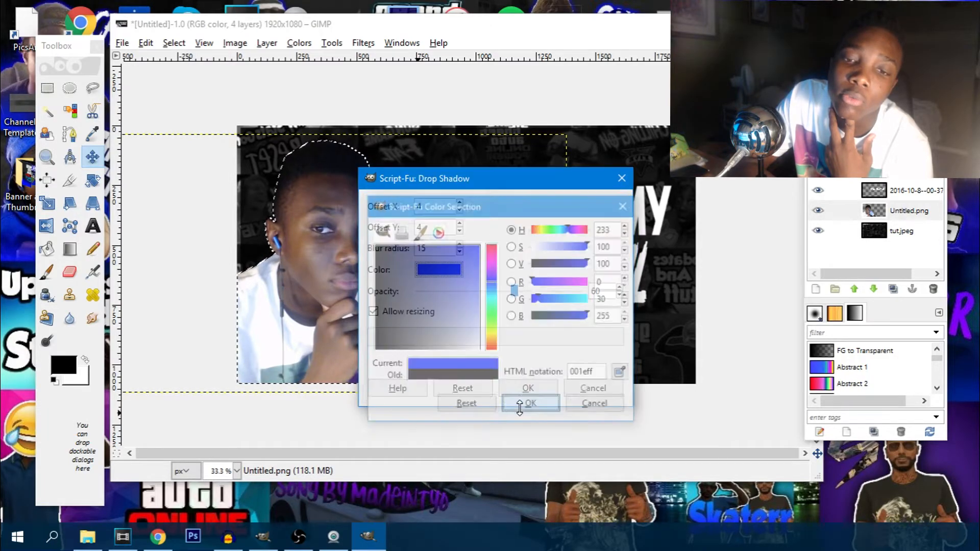
{"action": "left_click", "coordinate": [526, 402]}
{"action": "type", "text": "0"}
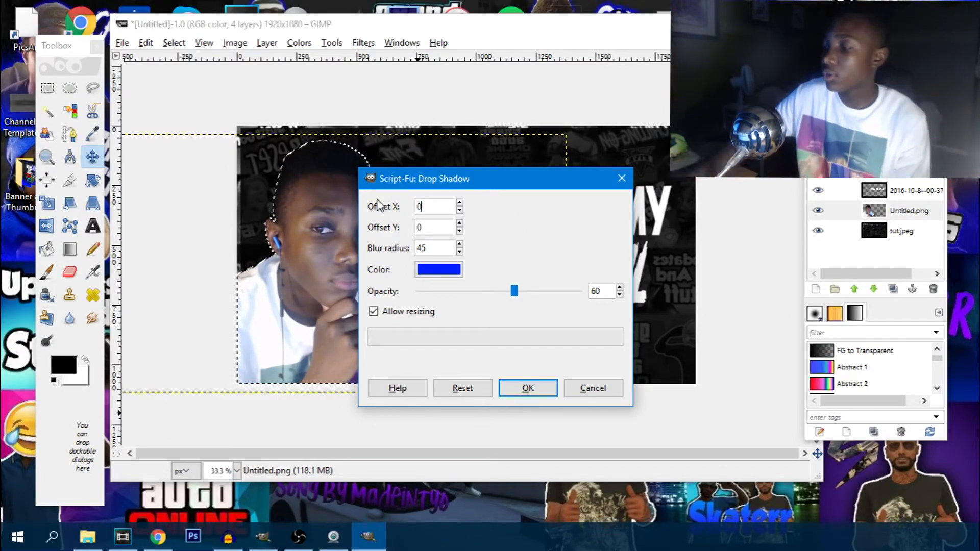
{"action": "mouse_move", "coordinate": [515, 291]}
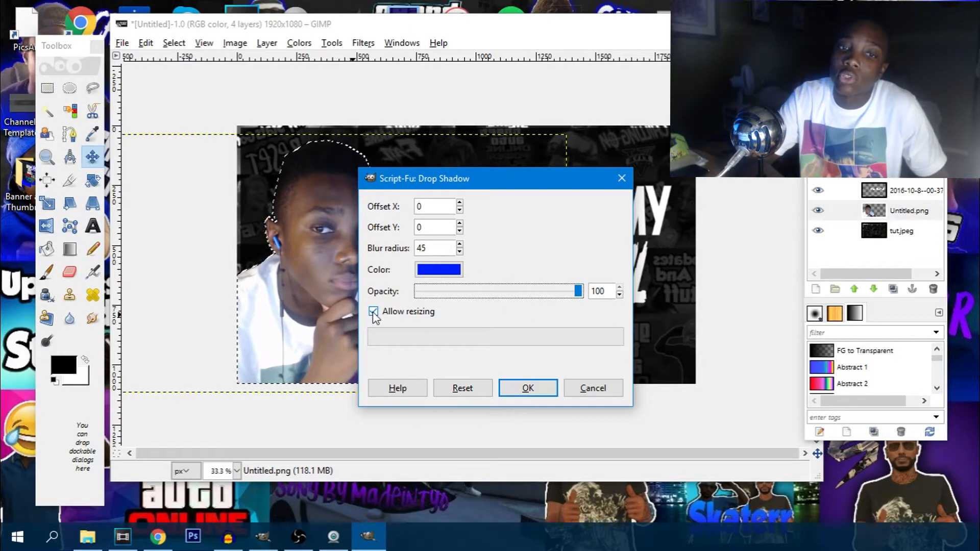
{"action": "left_click", "coordinate": [374, 311]}
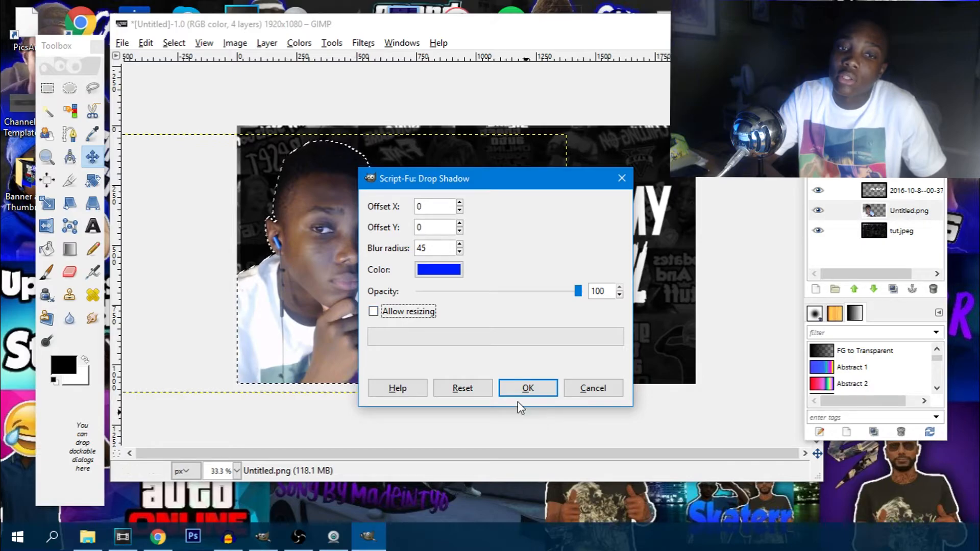
{"action": "left_click", "coordinate": [527, 387]}
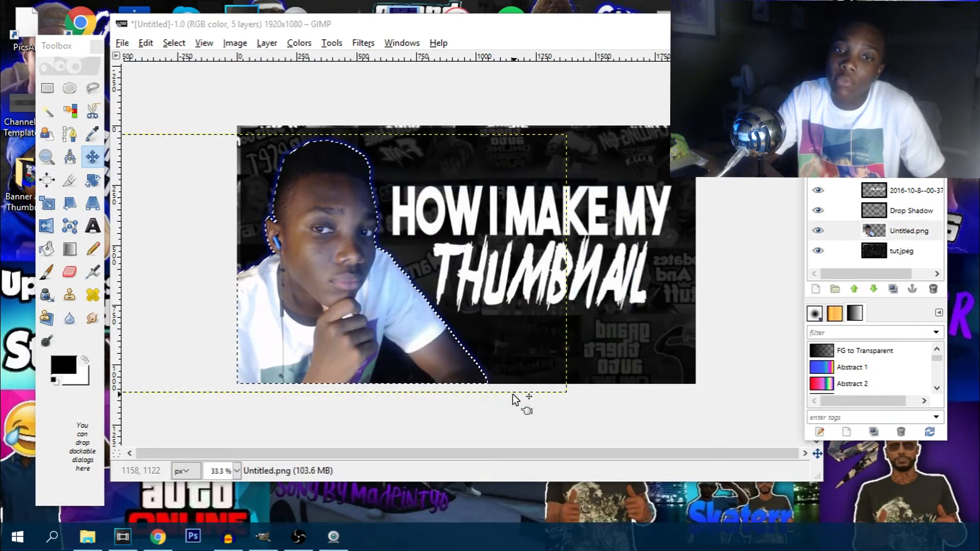
{"action": "left_click", "coordinate": [363, 43]}
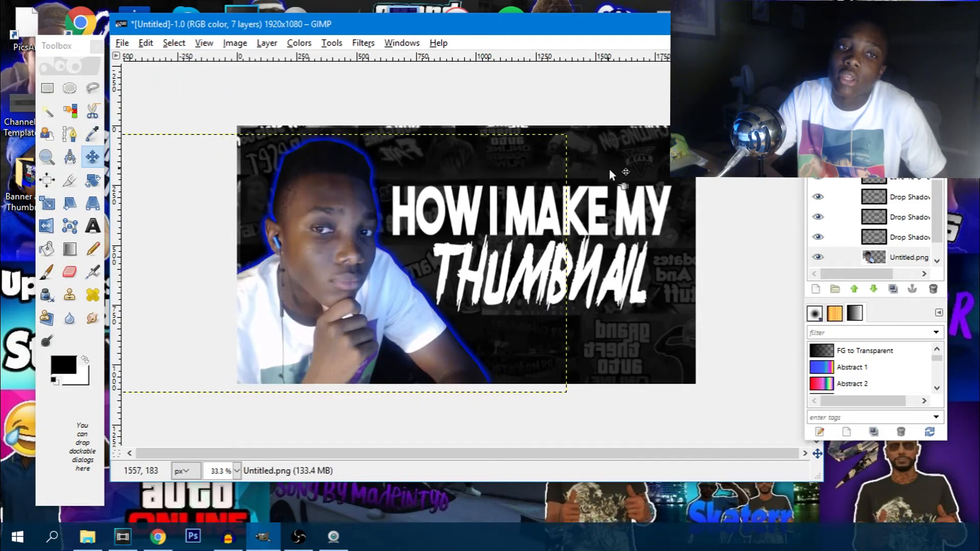
Repeat the blue Drop Shadow on the HOW I MAKE MY title layer
{"action": "right_click", "coordinate": [906, 197]}
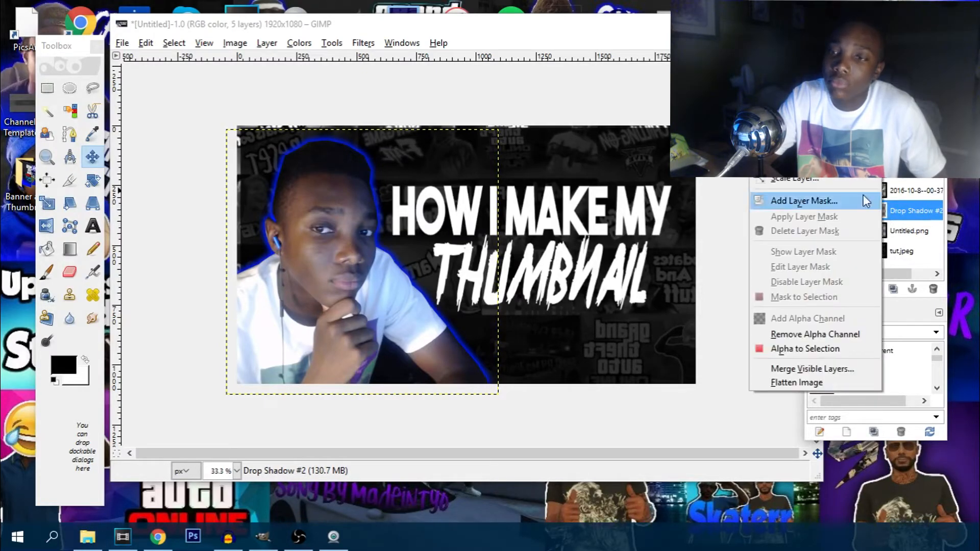
{"action": "left_click", "coordinate": [811, 368]}
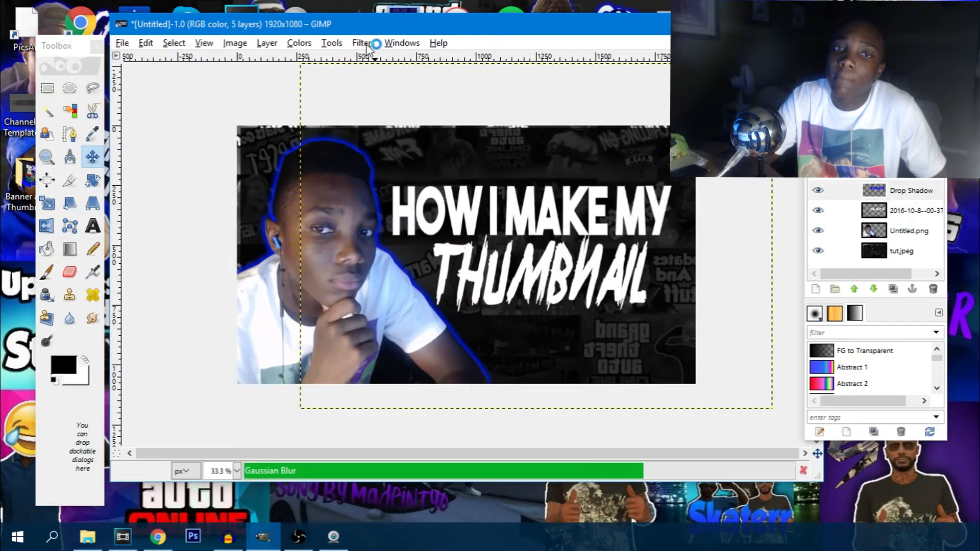
{"action": "left_click", "coordinate": [363, 43]}
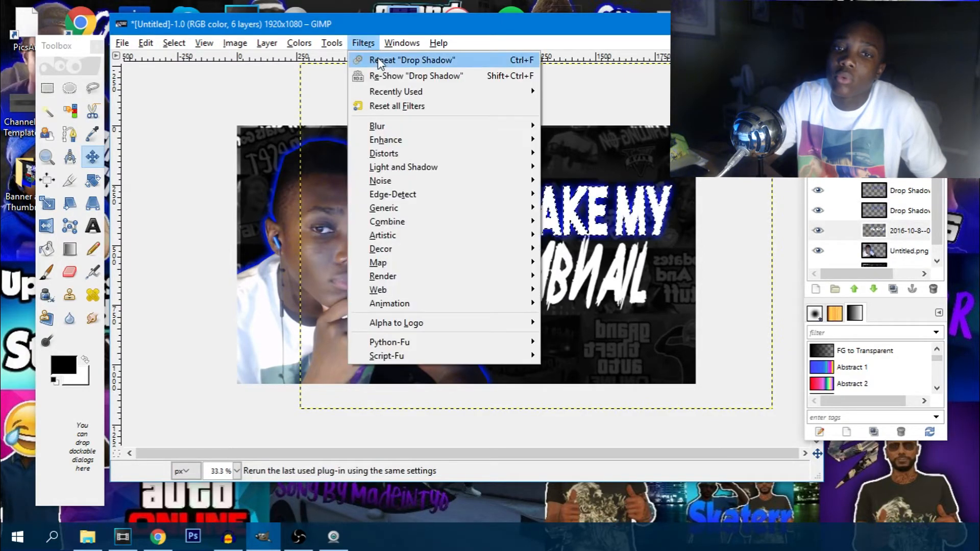
{"action": "left_click", "coordinate": [413, 59]}
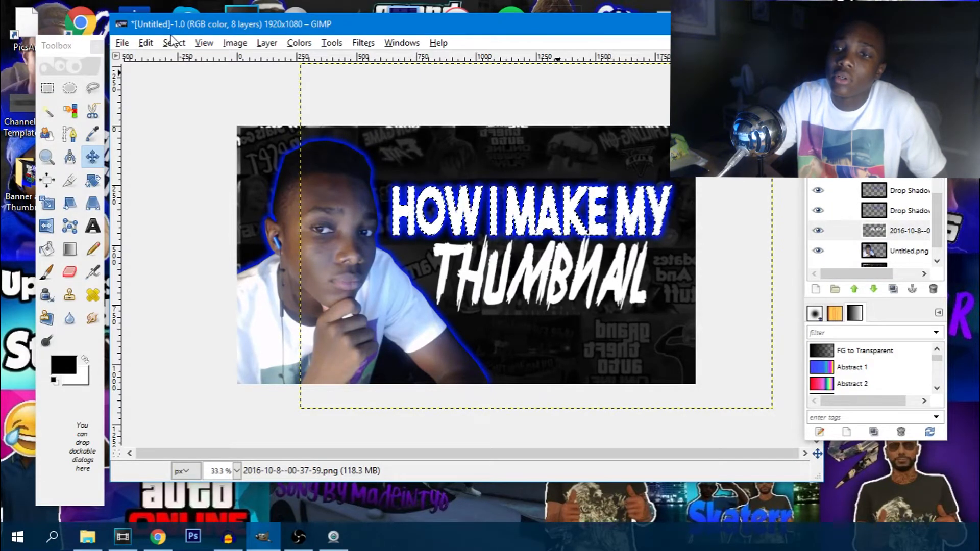
{"action": "mouse_move", "coordinate": [672, 244]}
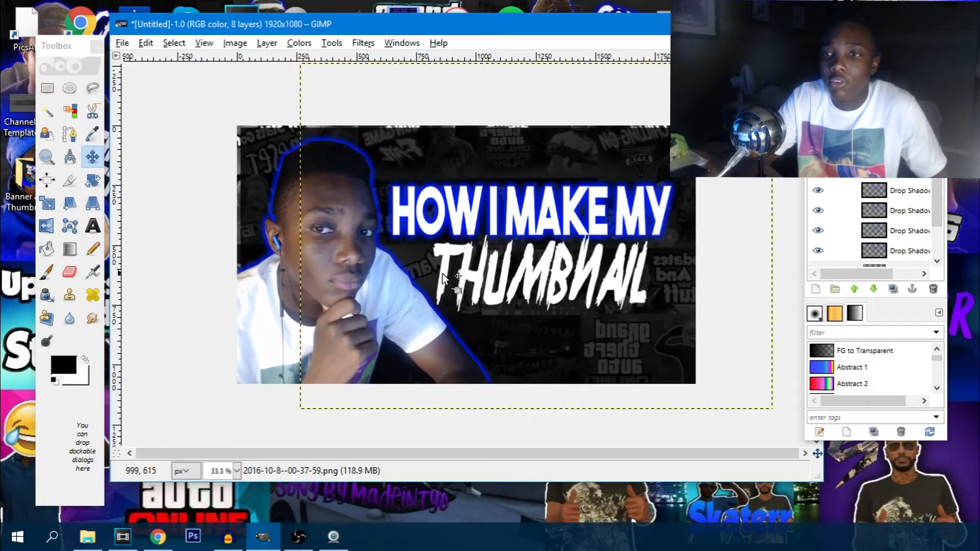
{"action": "mouse_move", "coordinate": [312, 274]}
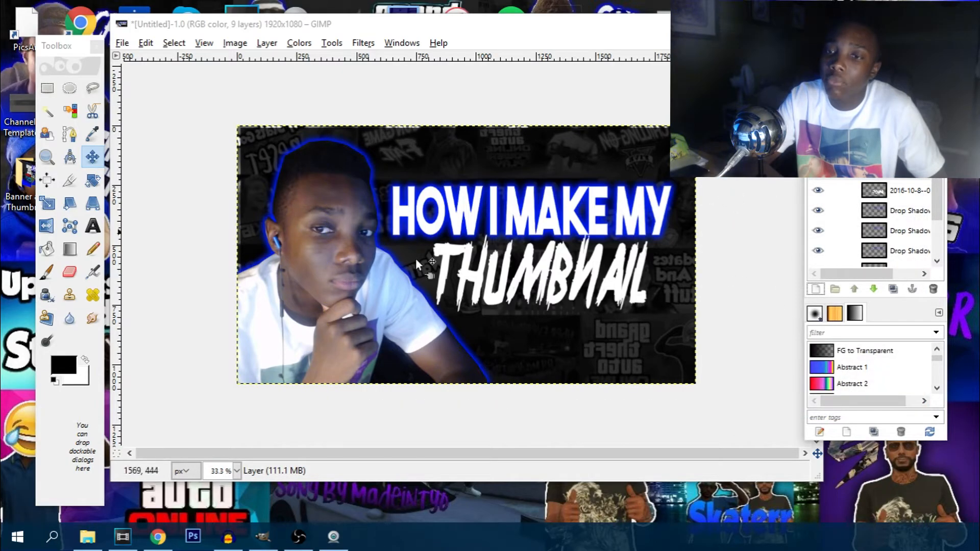
{"action": "mouse_move", "coordinate": [121, 368]}
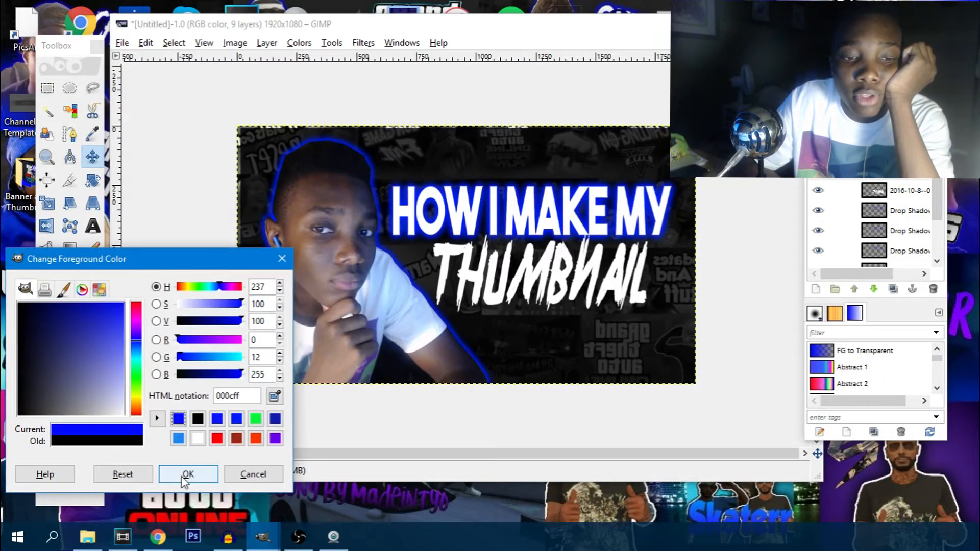
Paint a blue tint layer and move it just above the tut.jpeg background
{"action": "left_click", "coordinate": [188, 474]}
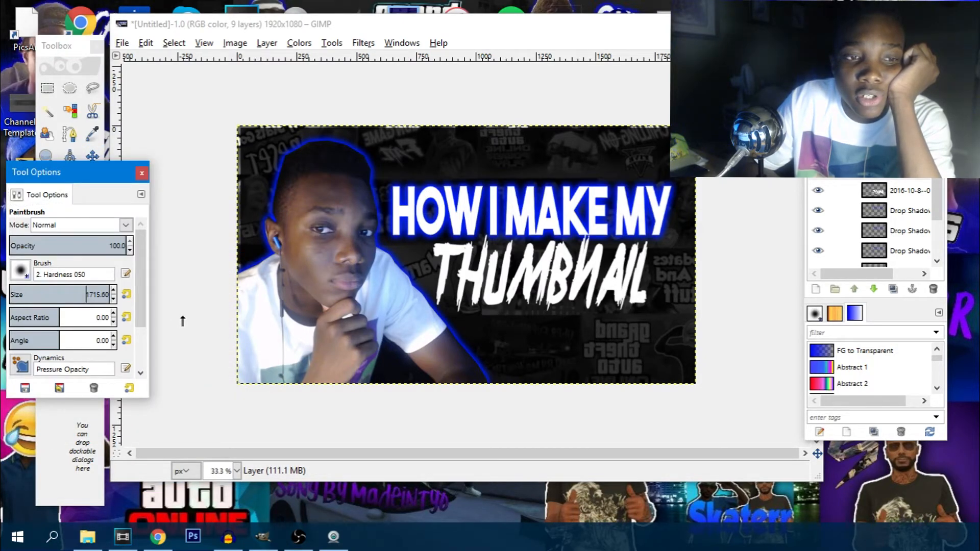
{"action": "mouse_move", "coordinate": [175, 235]}
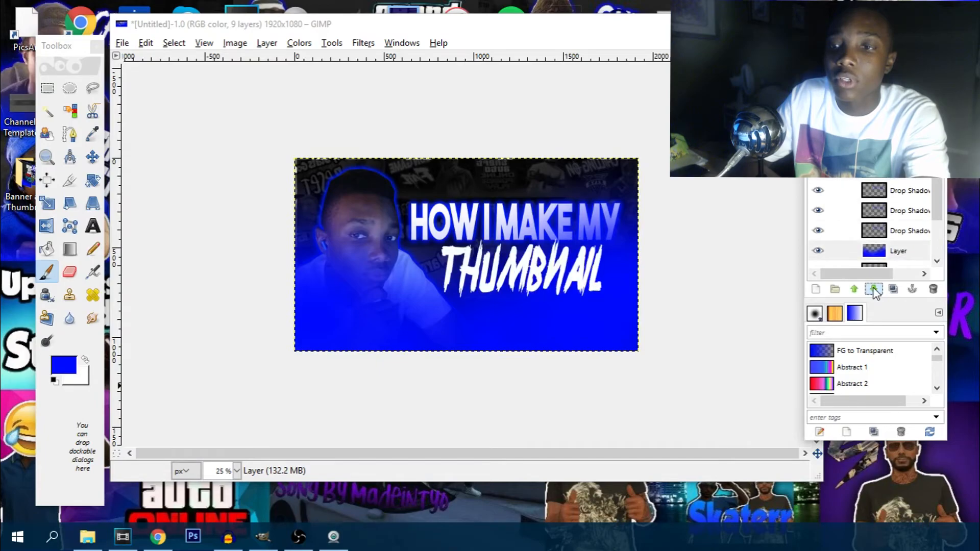
{"action": "left_click", "coordinate": [853, 289]}
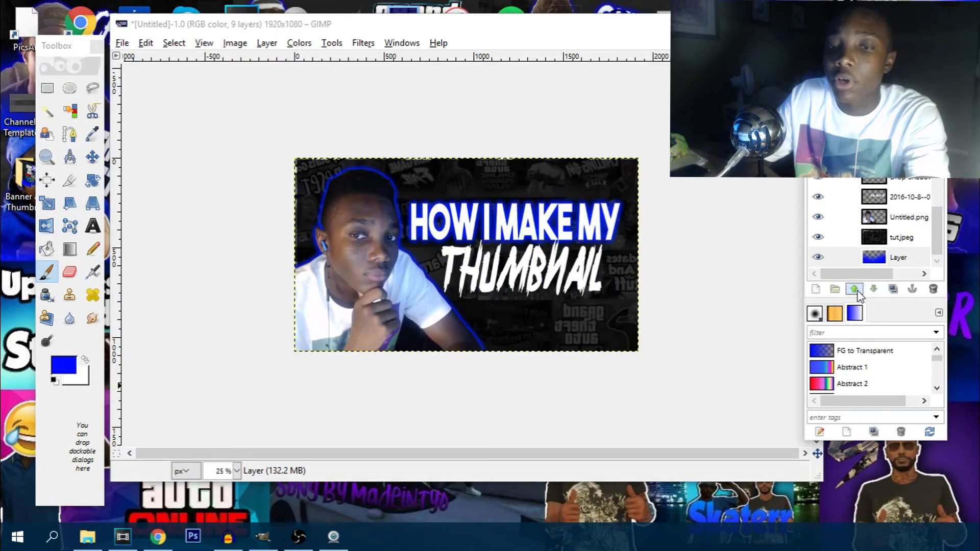
{"action": "left_click", "coordinate": [853, 289]}
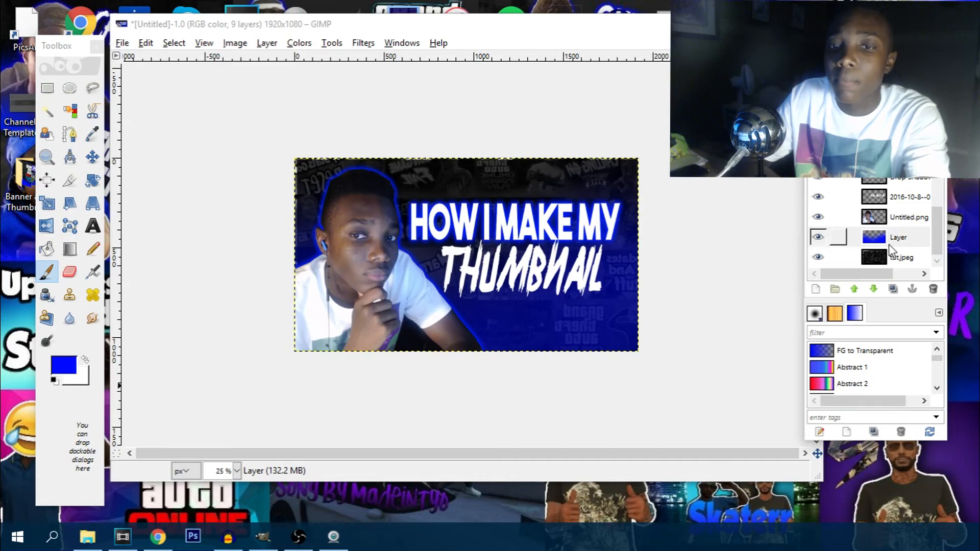
{"action": "left_click", "coordinate": [897, 237]}
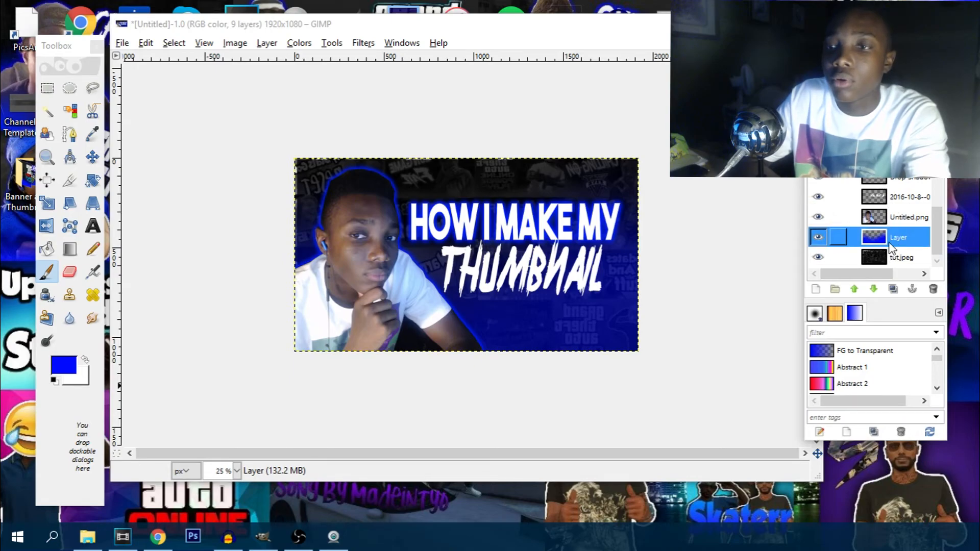
{"action": "right_click", "coordinate": [898, 237]}
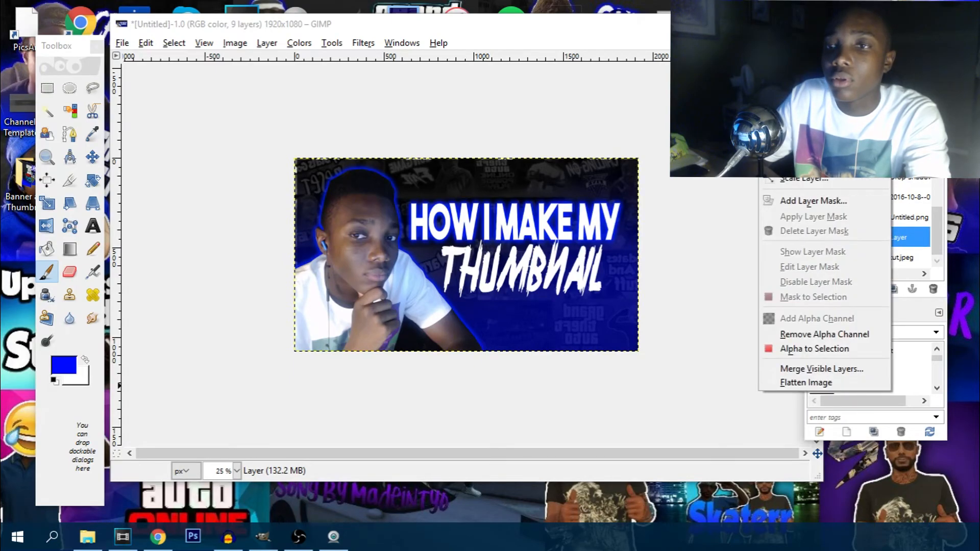